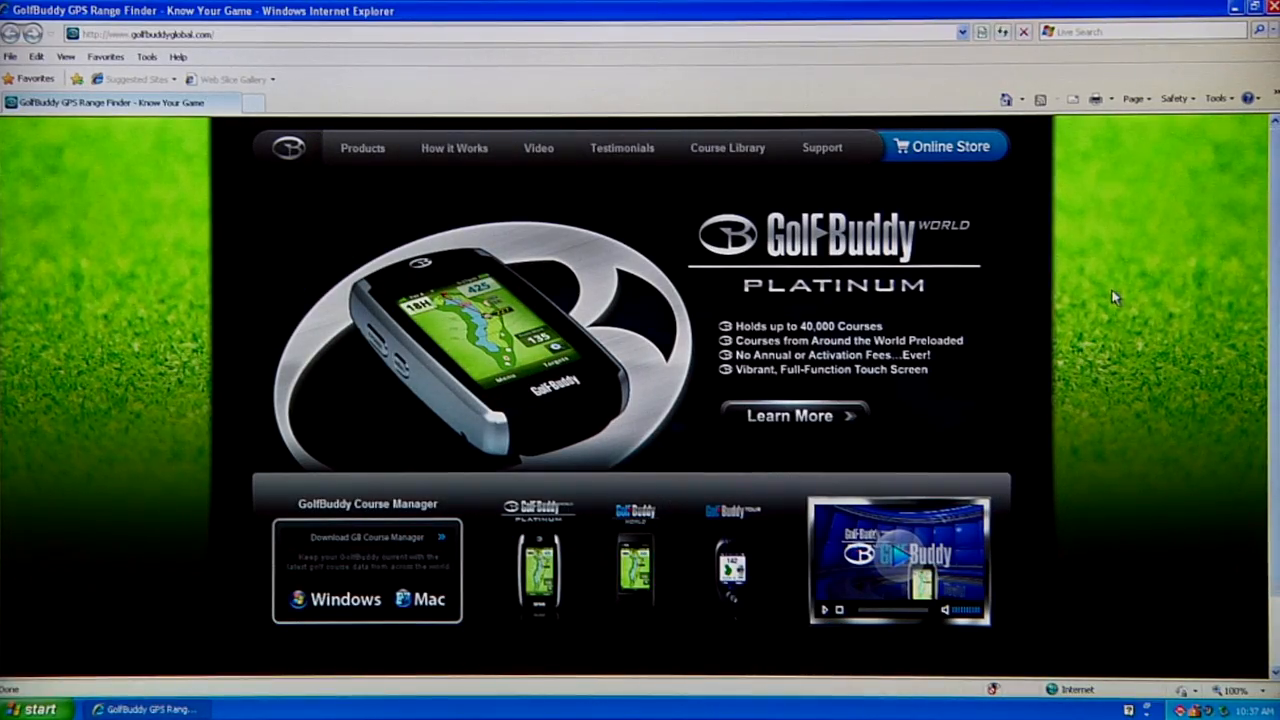
pyautogui.moveTo(1045, 277)
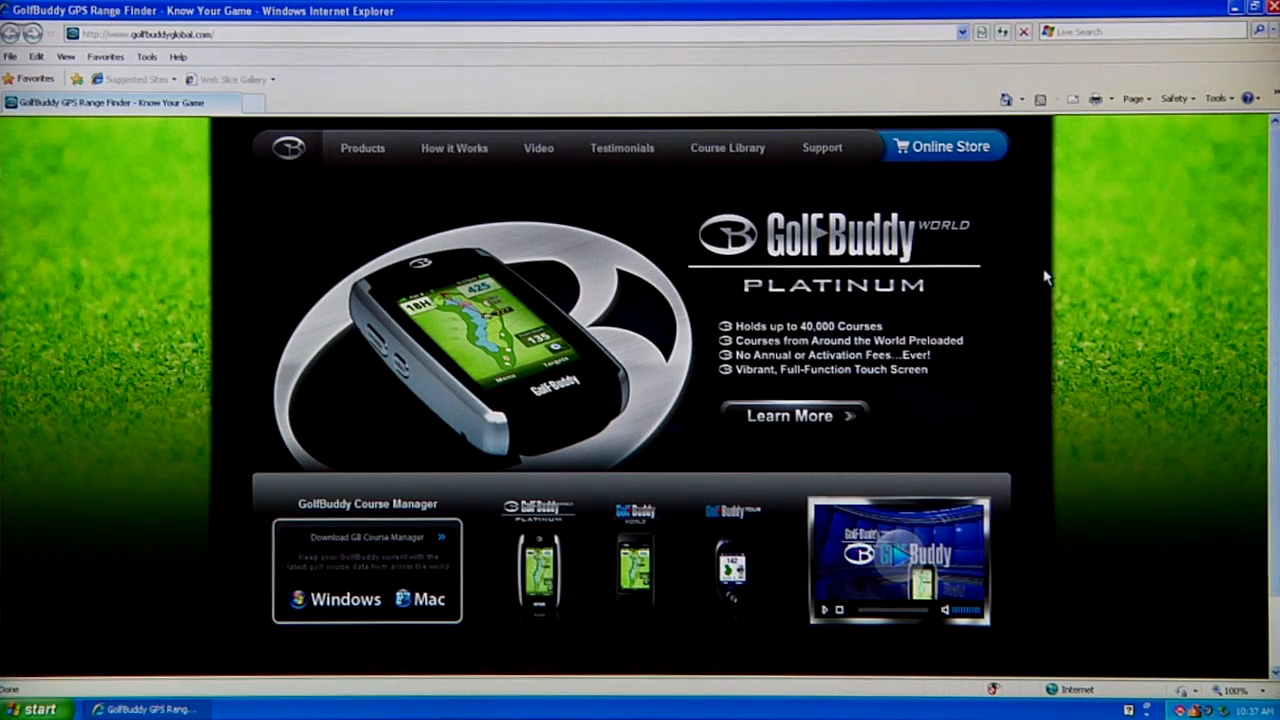
pyautogui.moveTo(1040, 275)
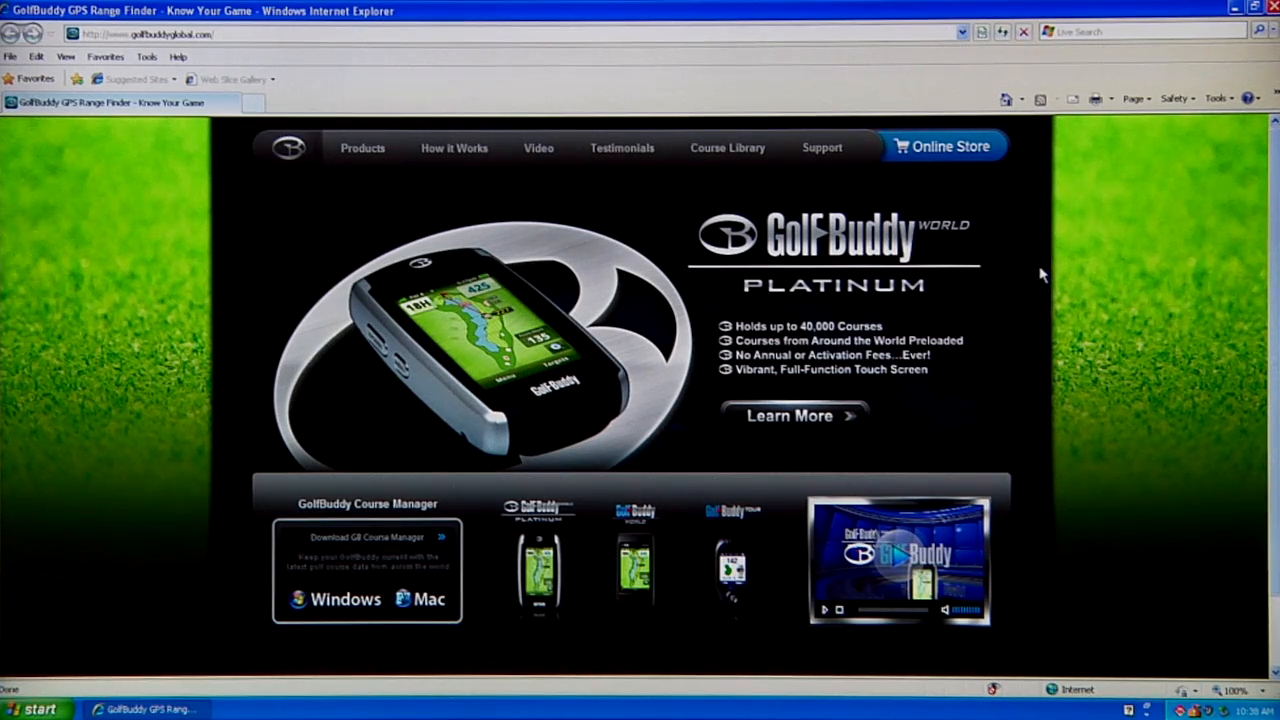
pyautogui.moveTo(463, 203)
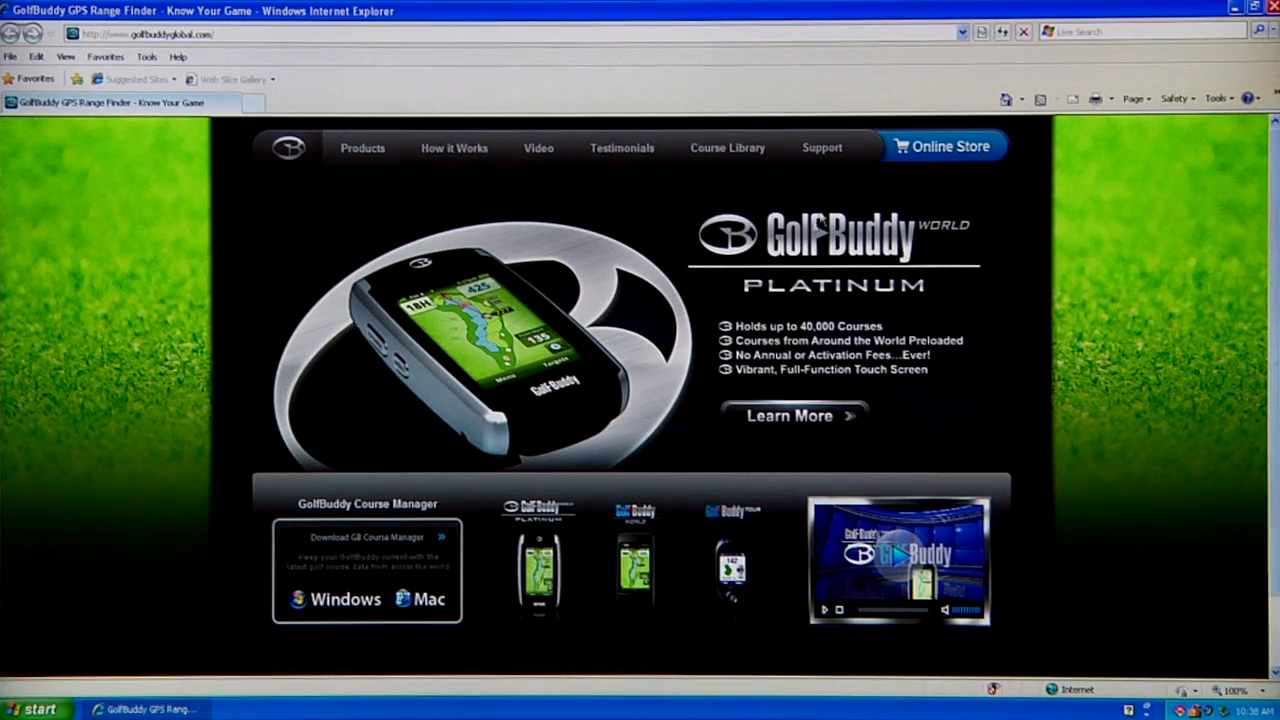
pyautogui.moveTo(822, 147)
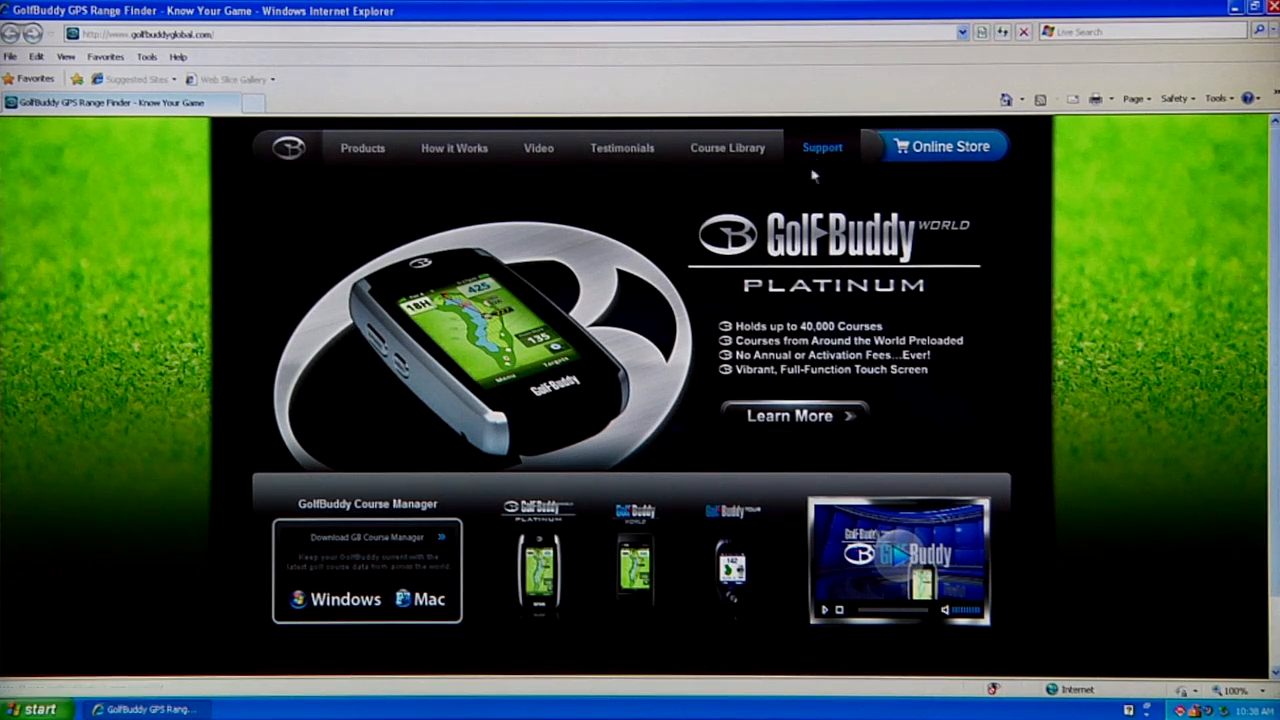
pyautogui.moveTo(368, 565)
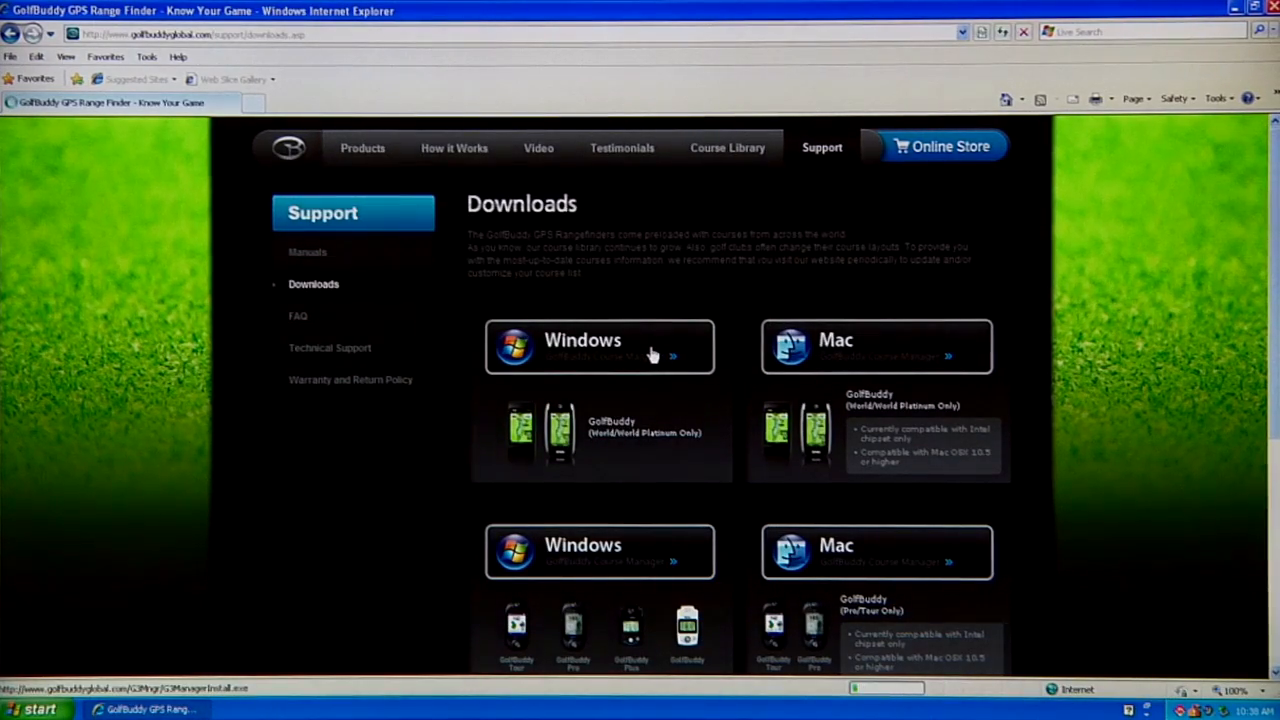
# Save the 54.7 MB World/Platinum G3ManagerInstall.exe to the desktop.
pyautogui.click(600, 347)
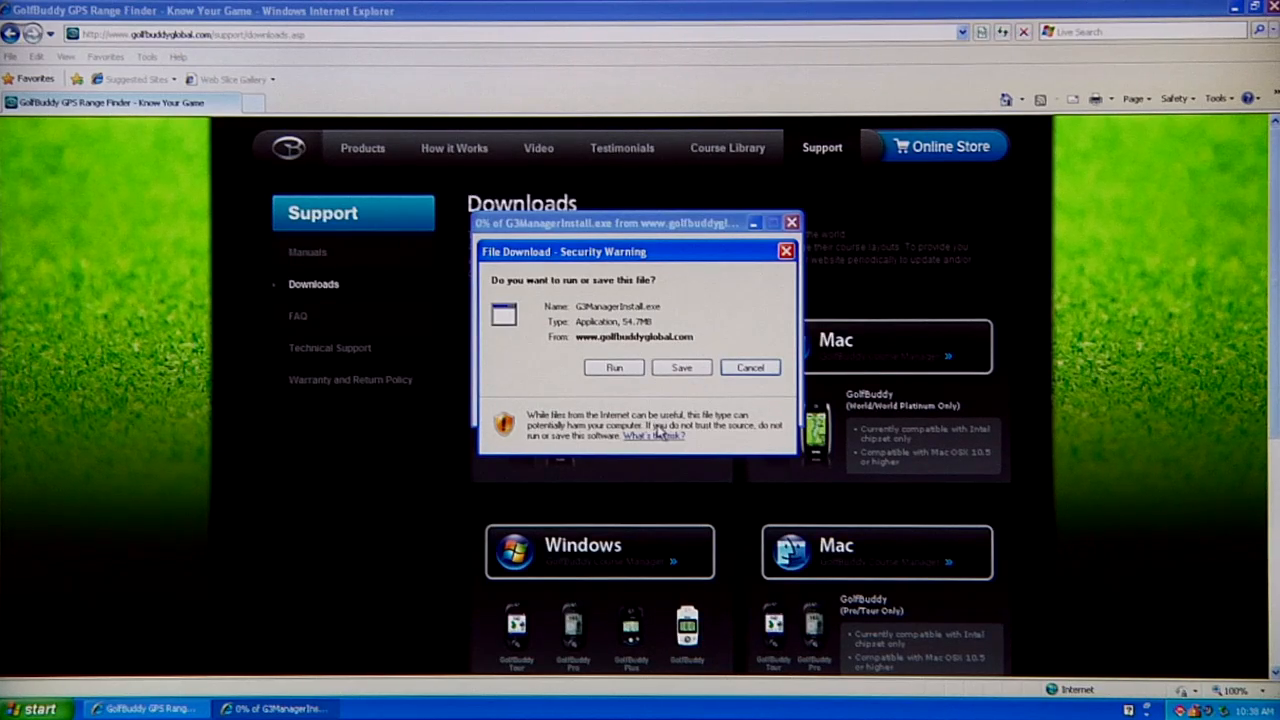
pyautogui.click(681, 367)
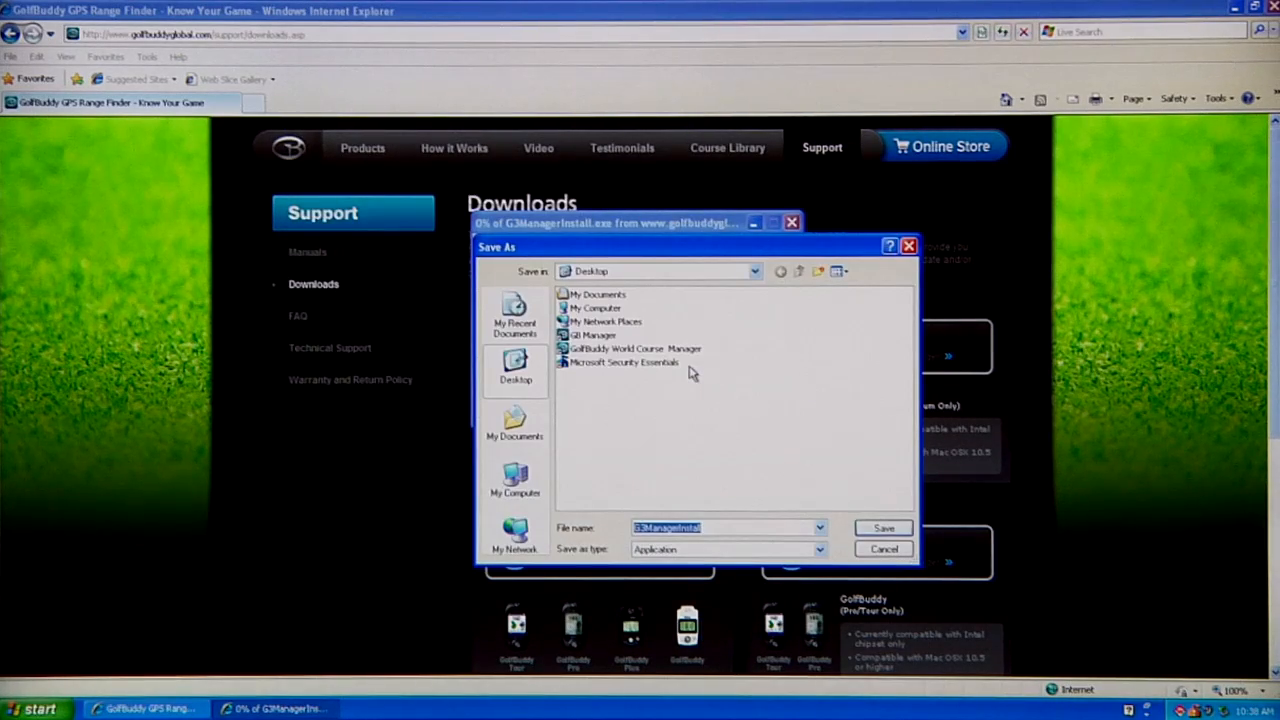
pyautogui.click(882, 528)
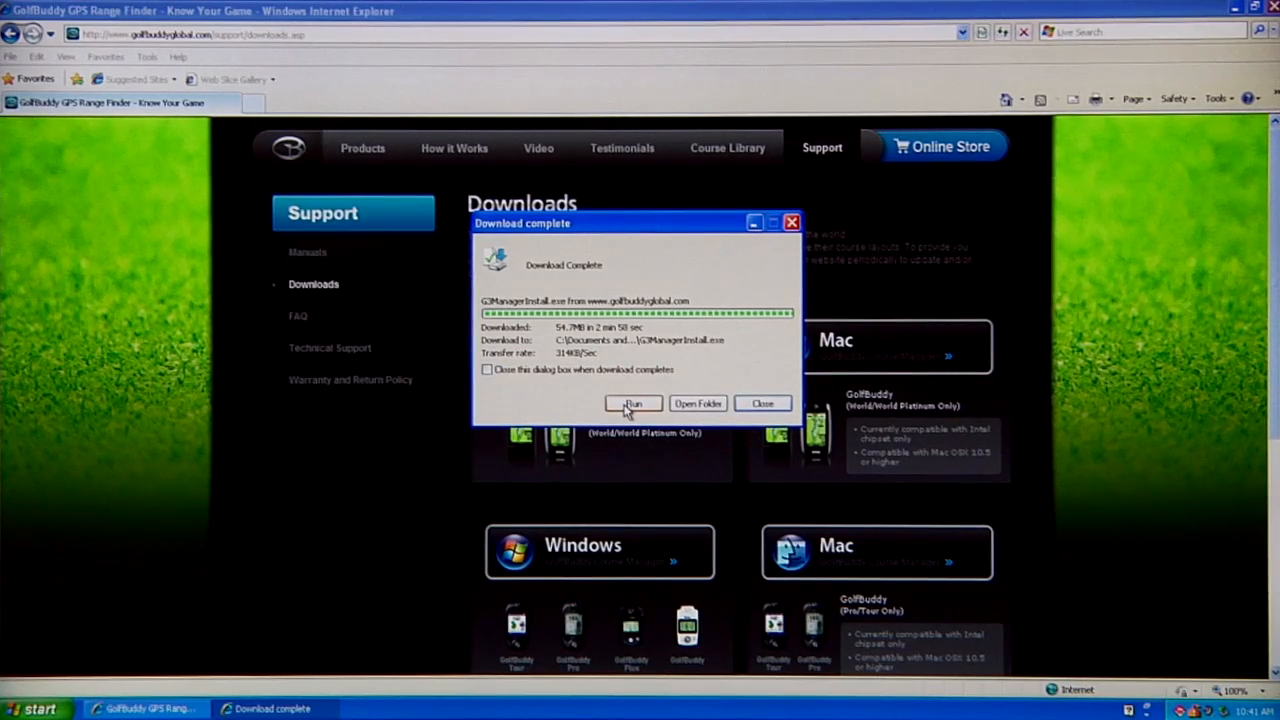
# Run the downloaded G3 Manager installer, allowing it past the unknown-publisher warning.
pyautogui.click(633, 403)
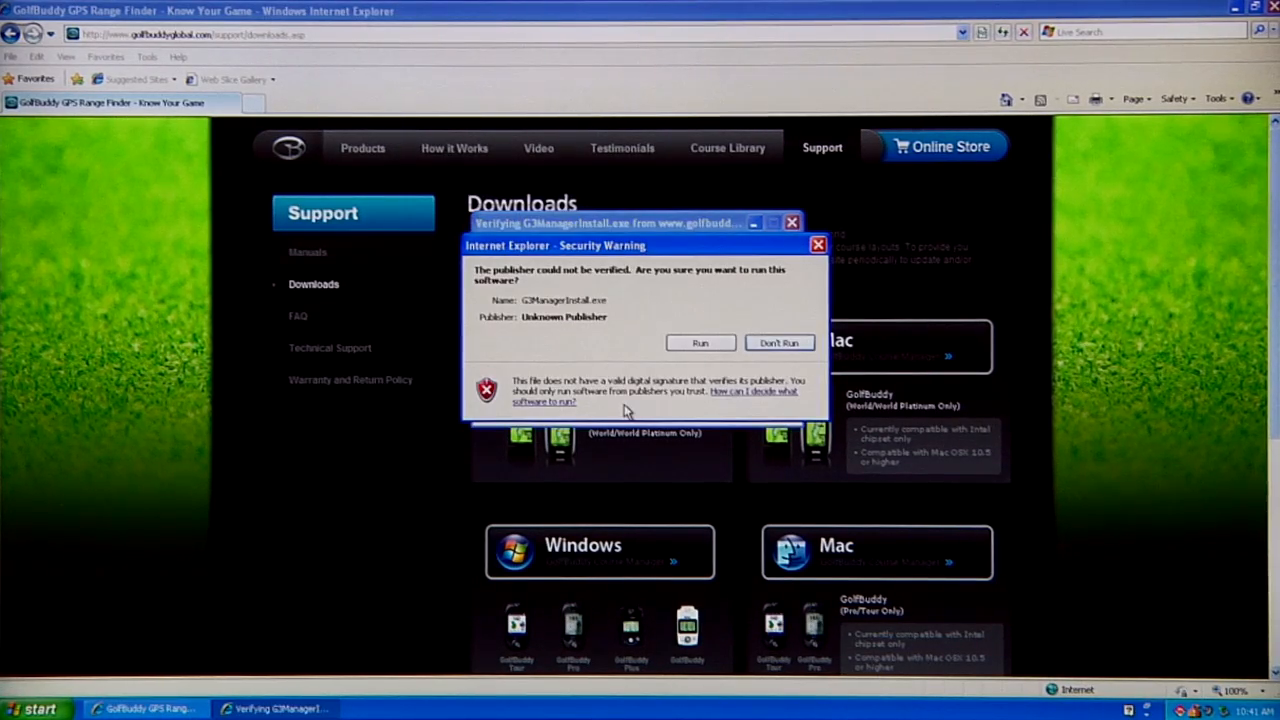
pyautogui.moveTo(618, 393)
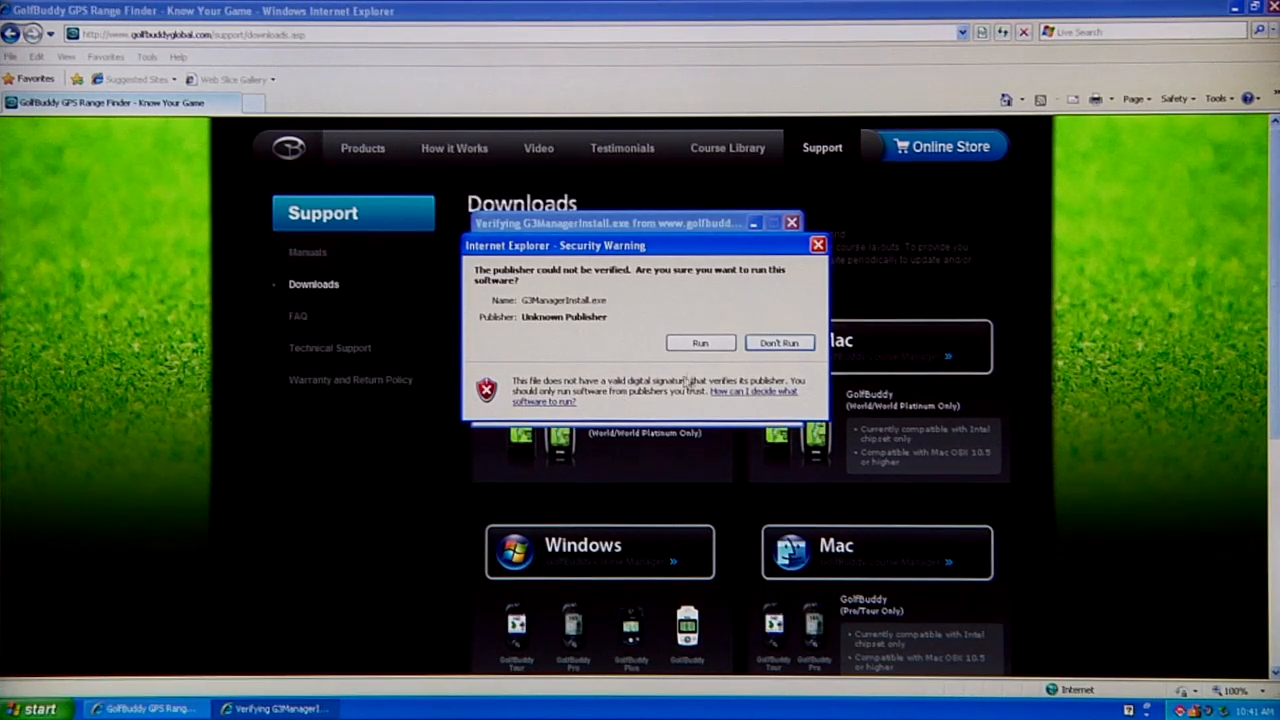
pyautogui.click(779, 343)
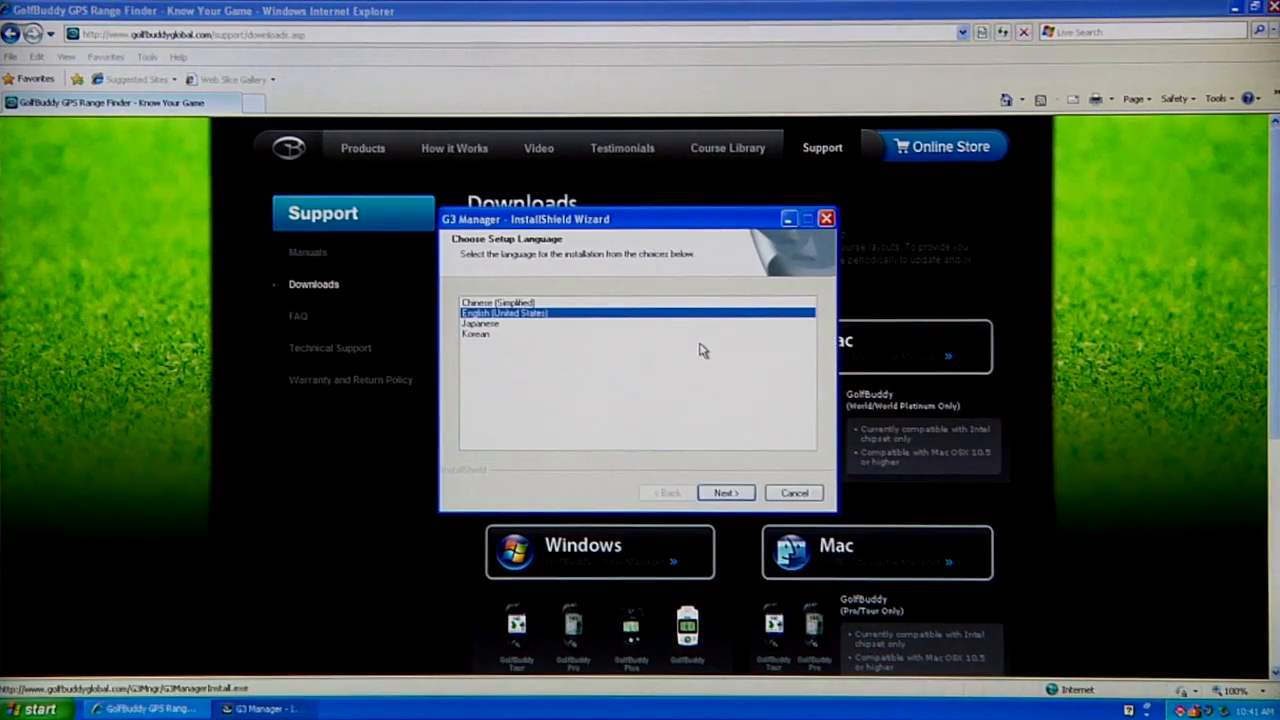
pyautogui.moveTo(667, 414)
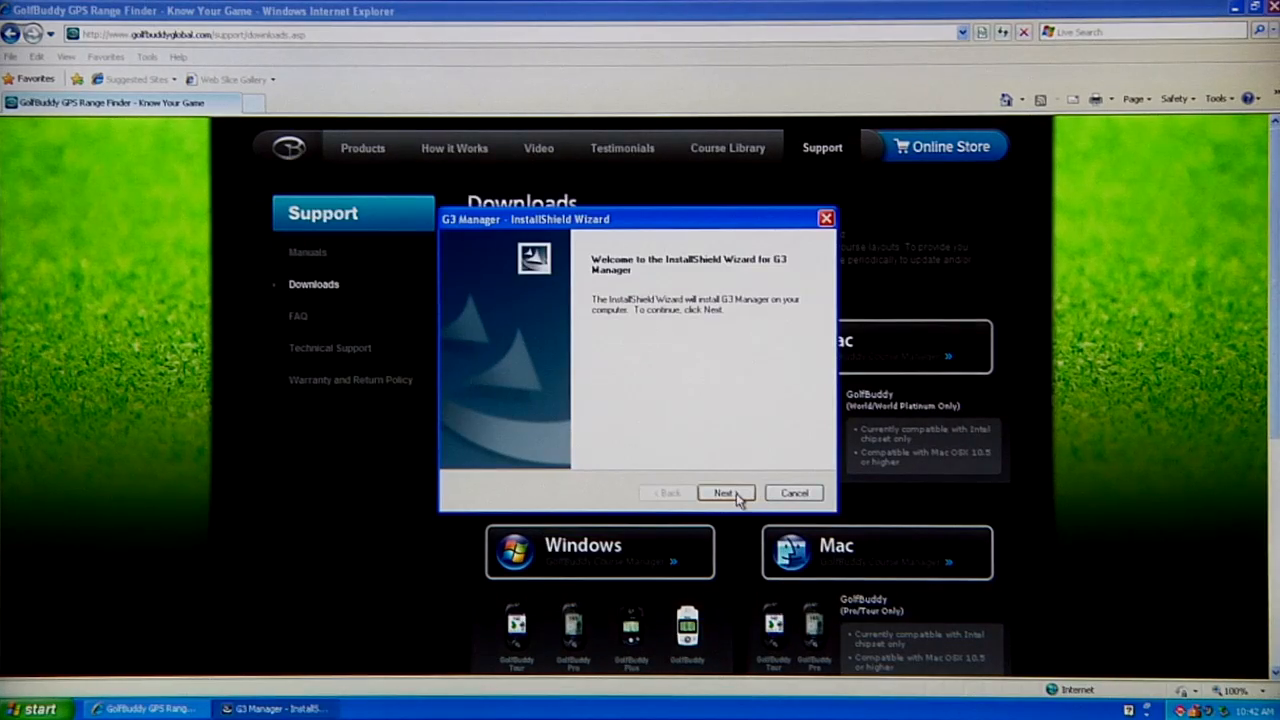
# Move past the welcome page, install G3 Manager, and finish the InstallShield wizard.
pyautogui.click(723, 493)
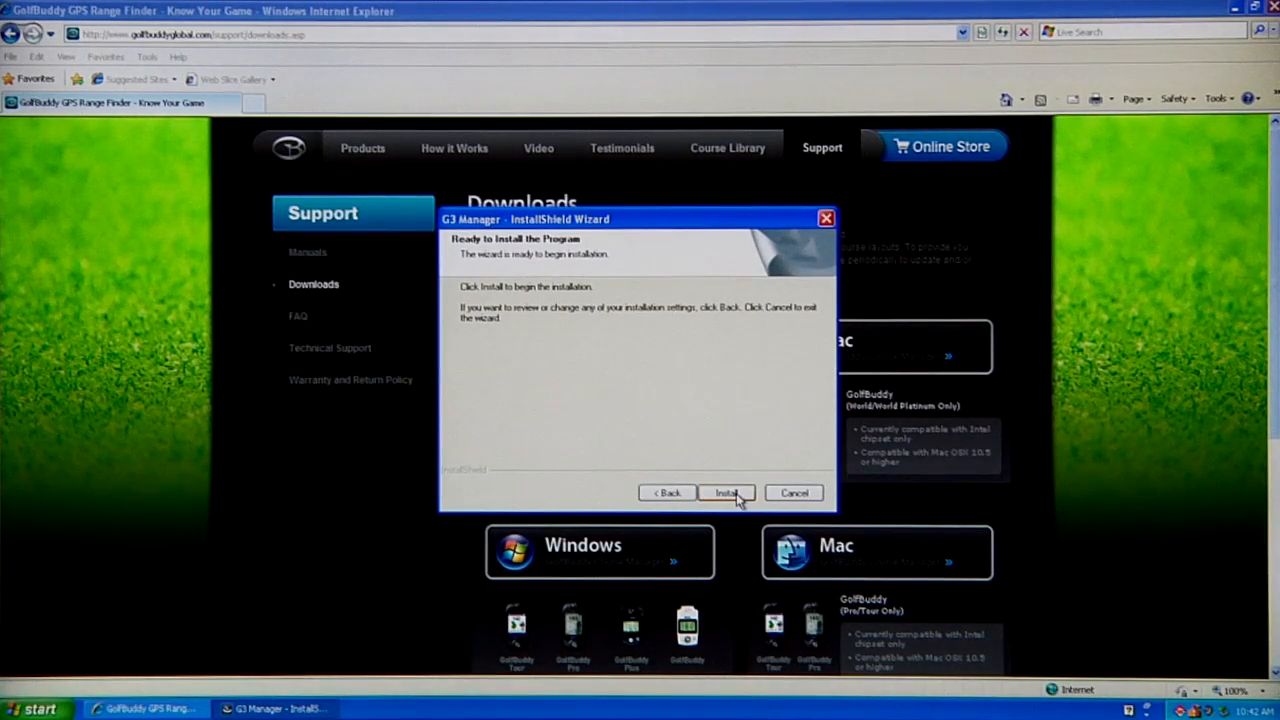
pyautogui.click(724, 492)
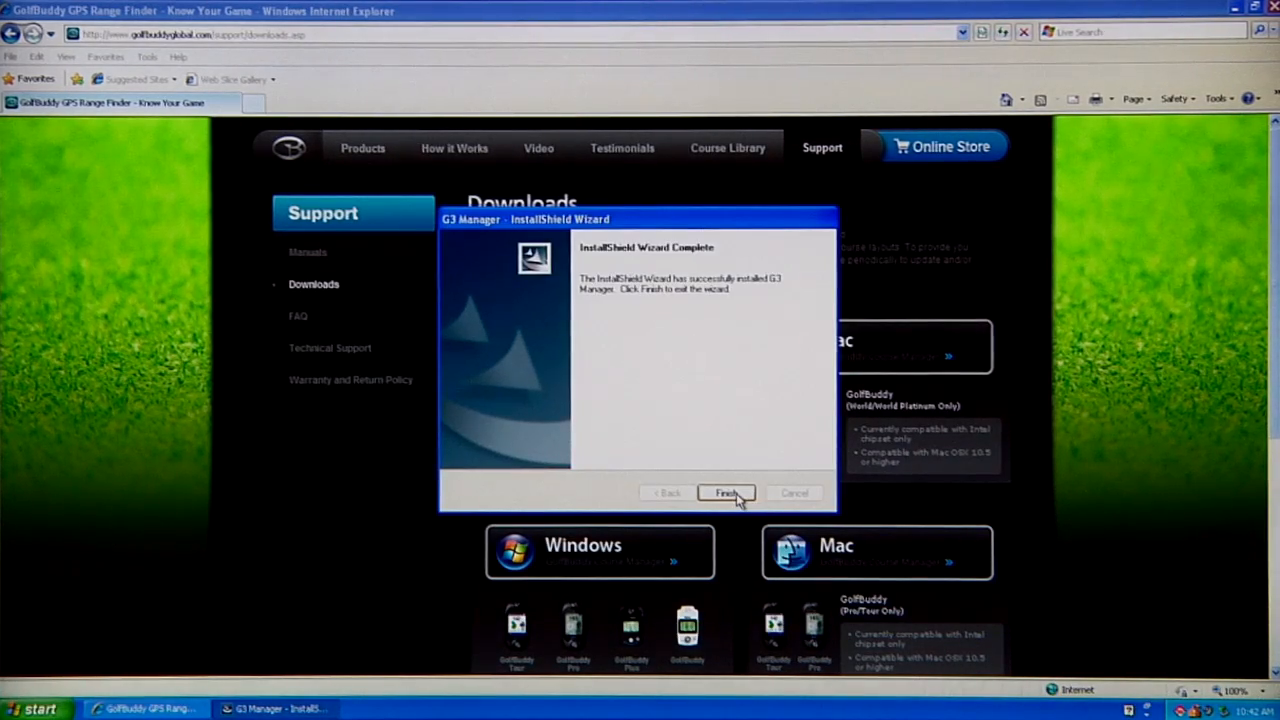
pyautogui.click(726, 493)
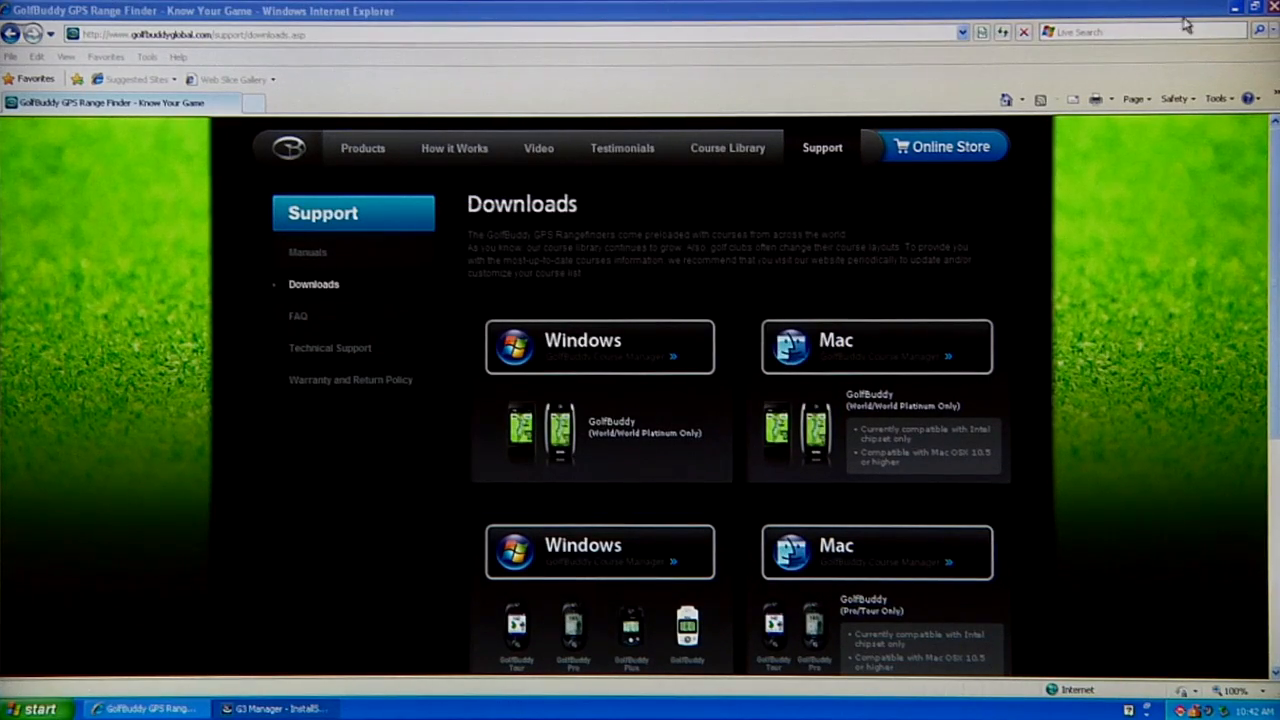
# Minimize the browser, clear the GolfBuddy Manager User ID field, and start a free sign-up.
pyautogui.click(1234, 8)
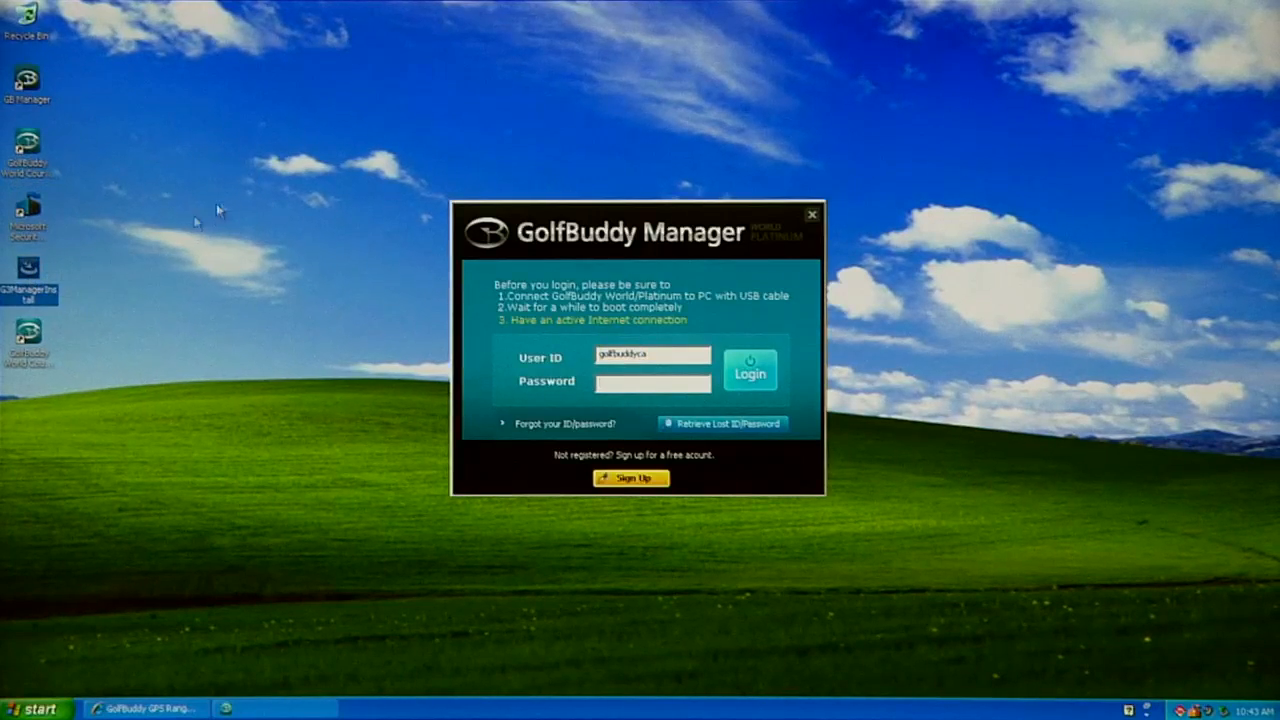
pyautogui.moveTo(28, 275)
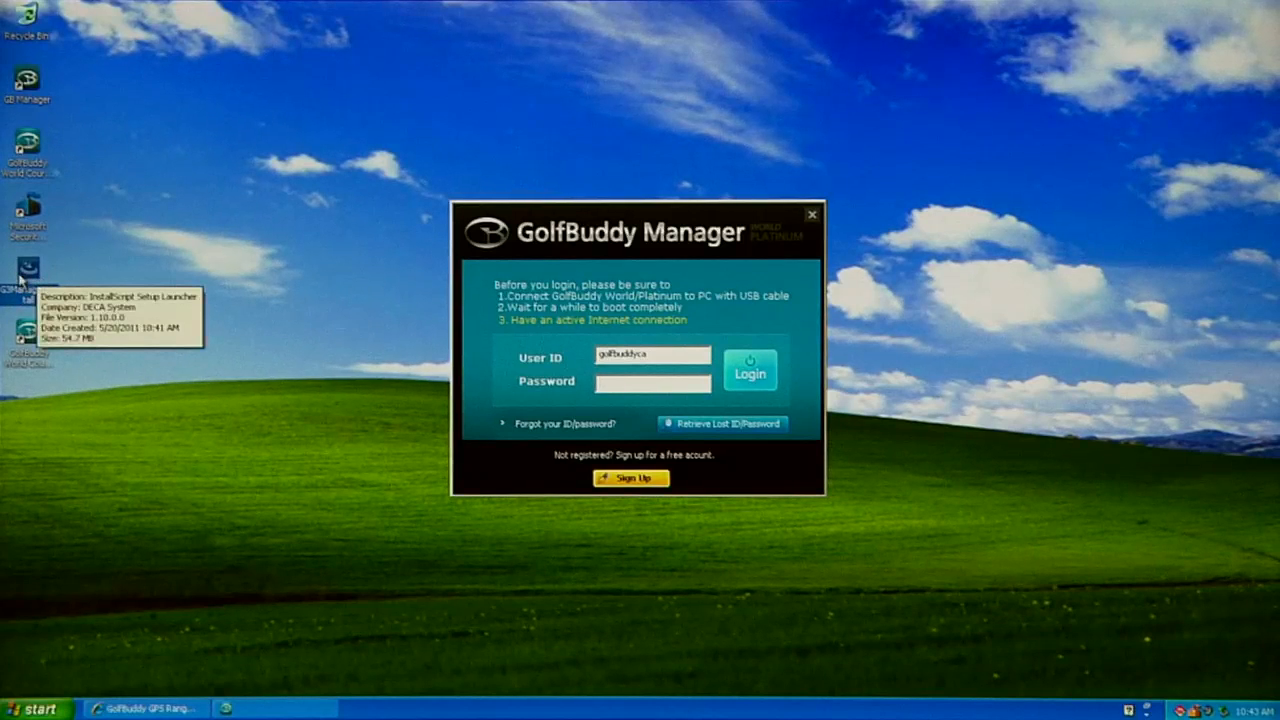
pyautogui.click(652, 384)
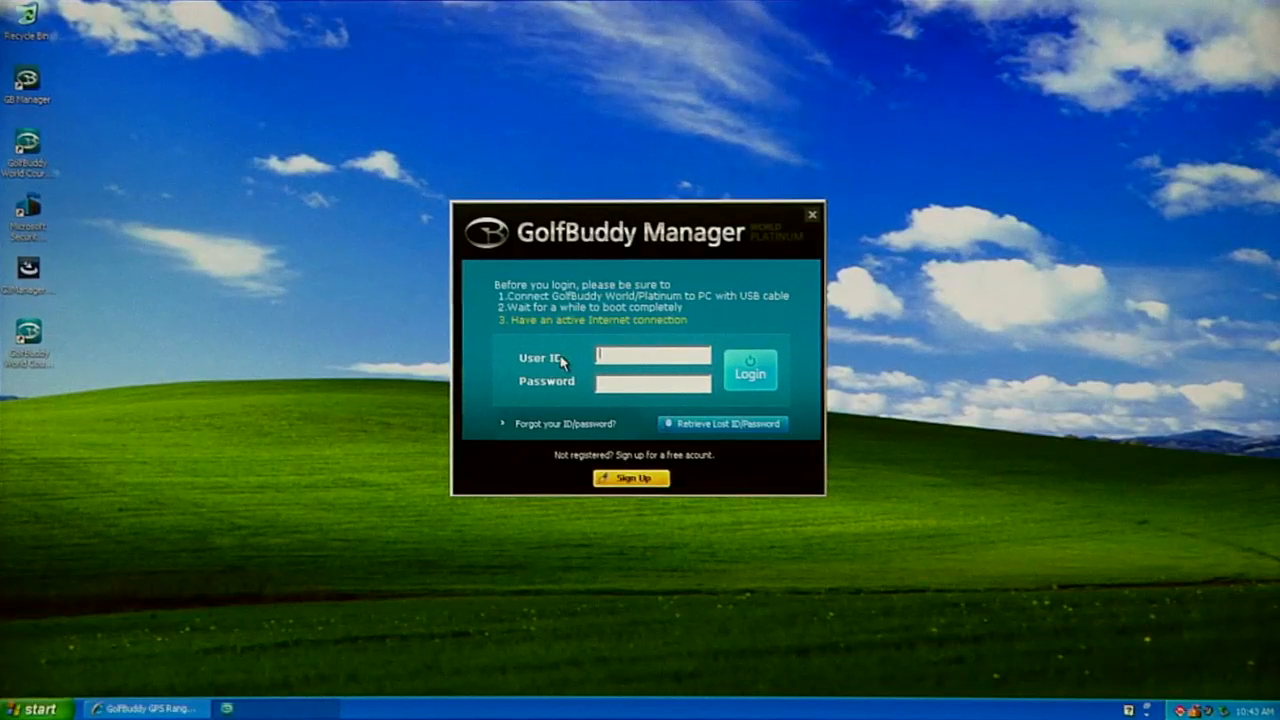
pyautogui.moveTo(650, 273)
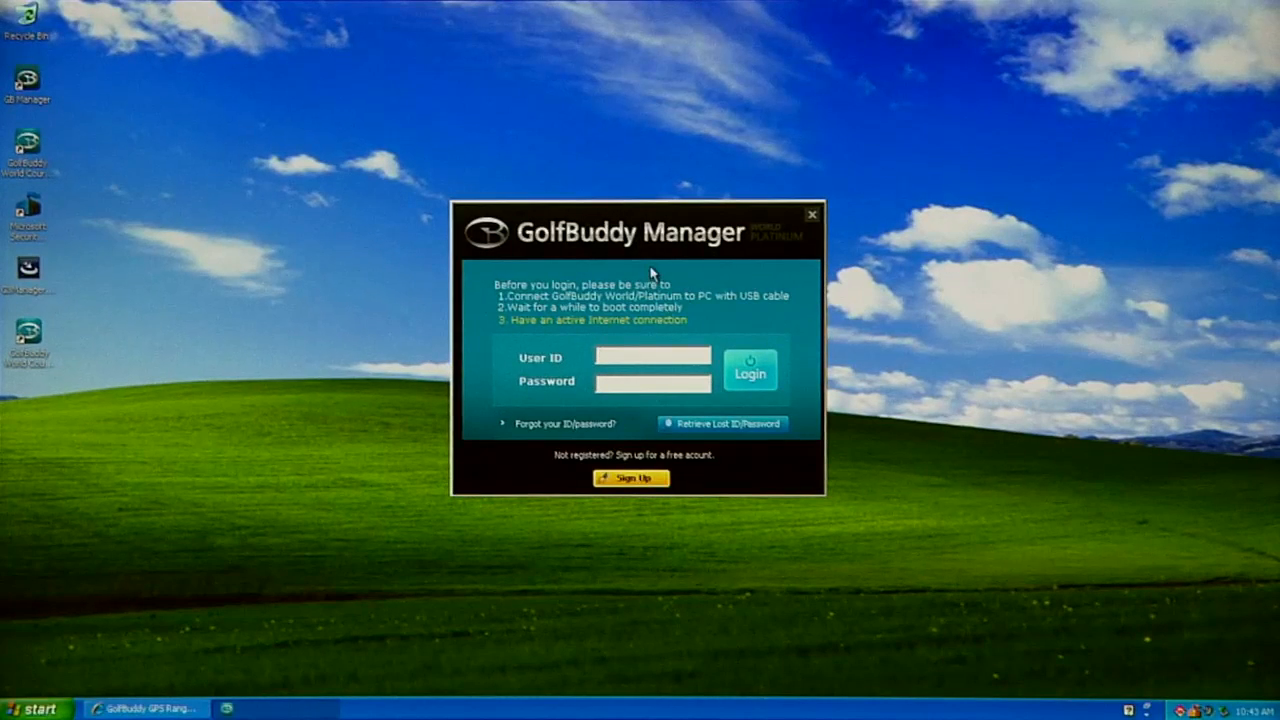
pyautogui.moveTo(595, 440)
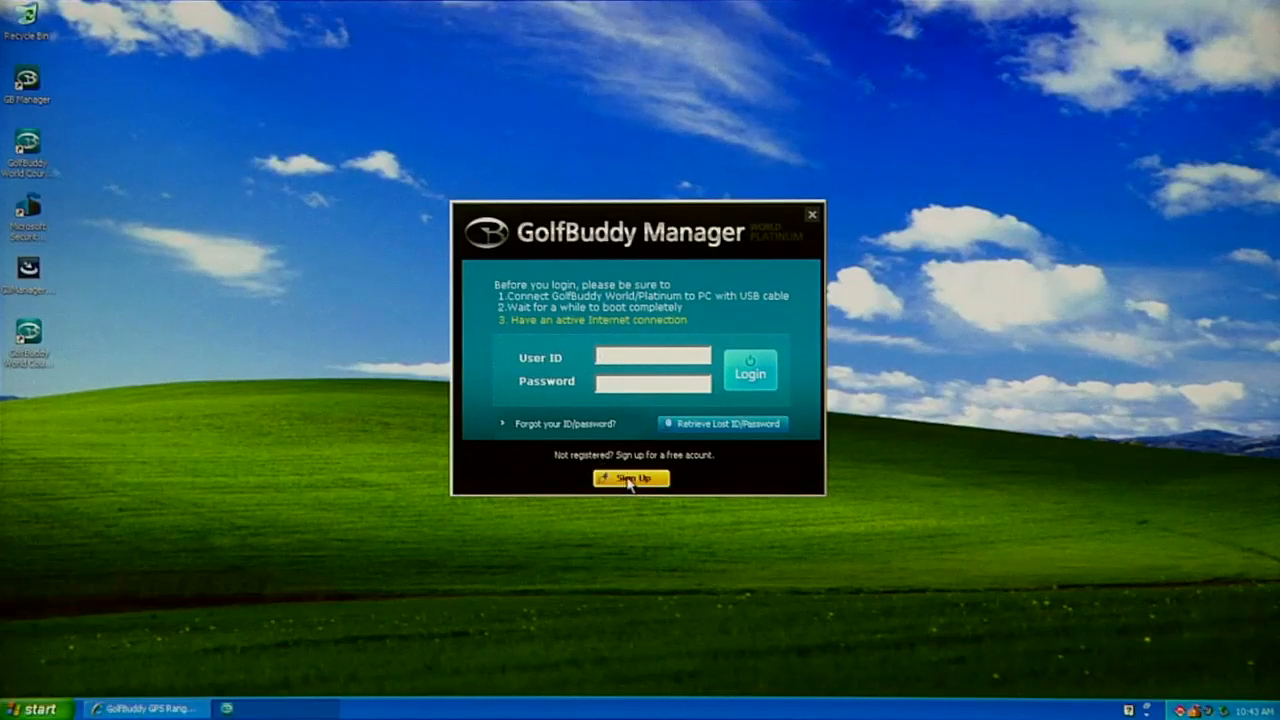
pyautogui.click(630, 478)
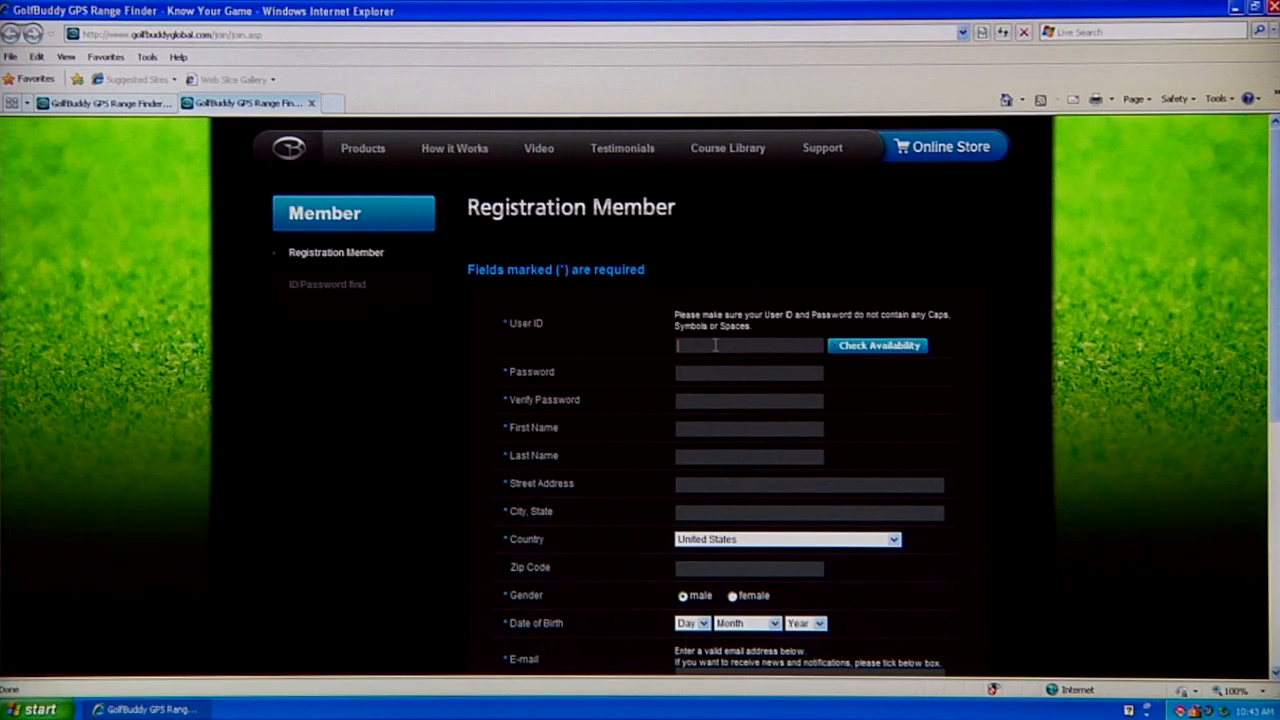
# Enter user ID test123 and confirm it is available.
pyautogui.write('test123')
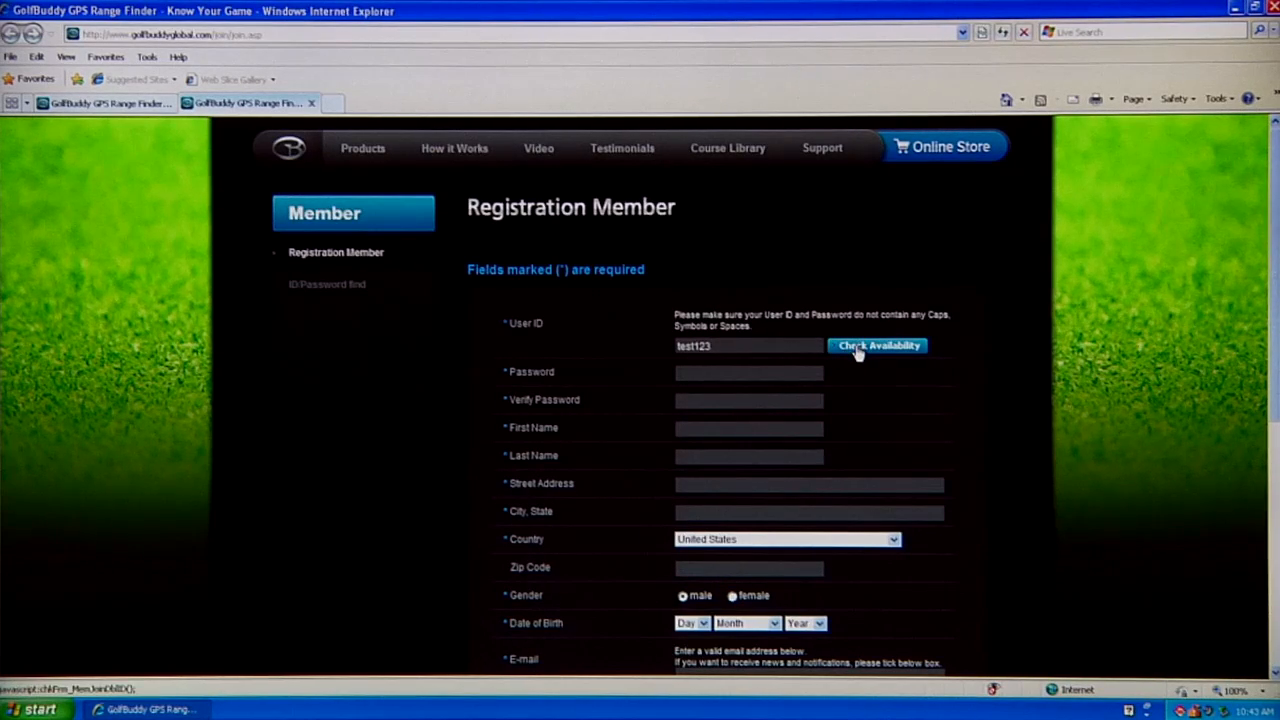
pyautogui.click(877, 345)
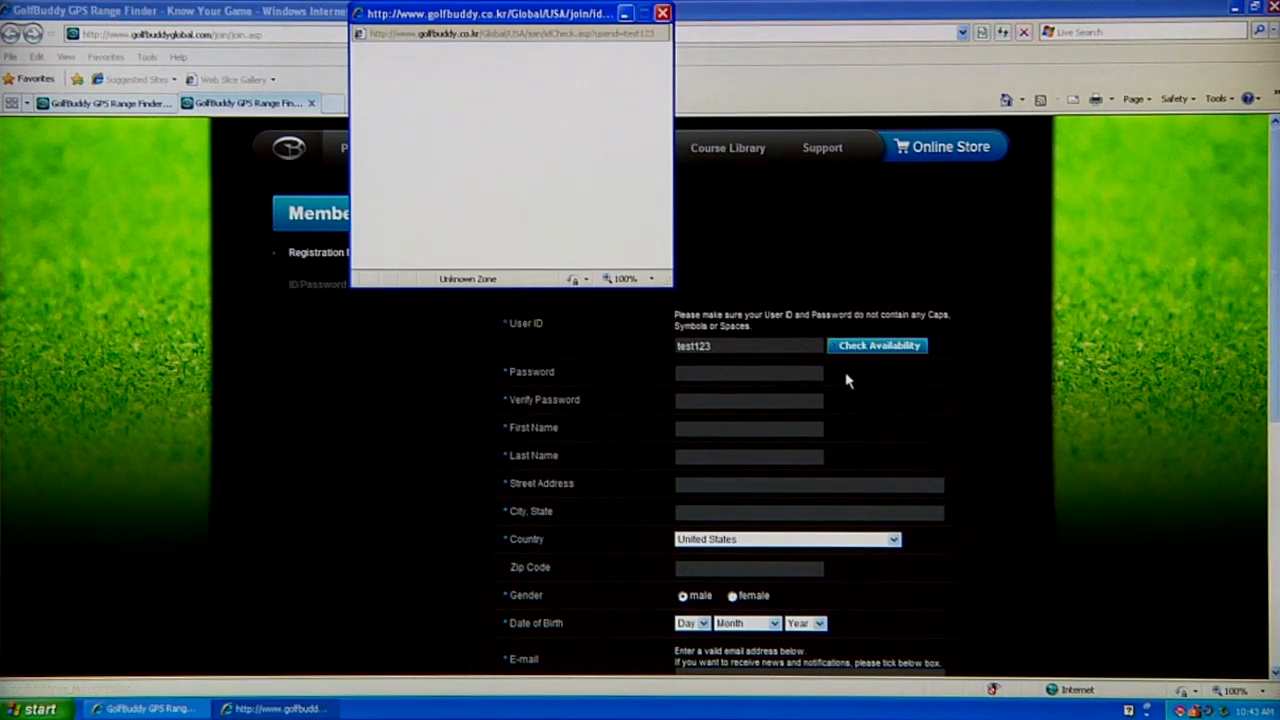
pyautogui.click(877, 345)
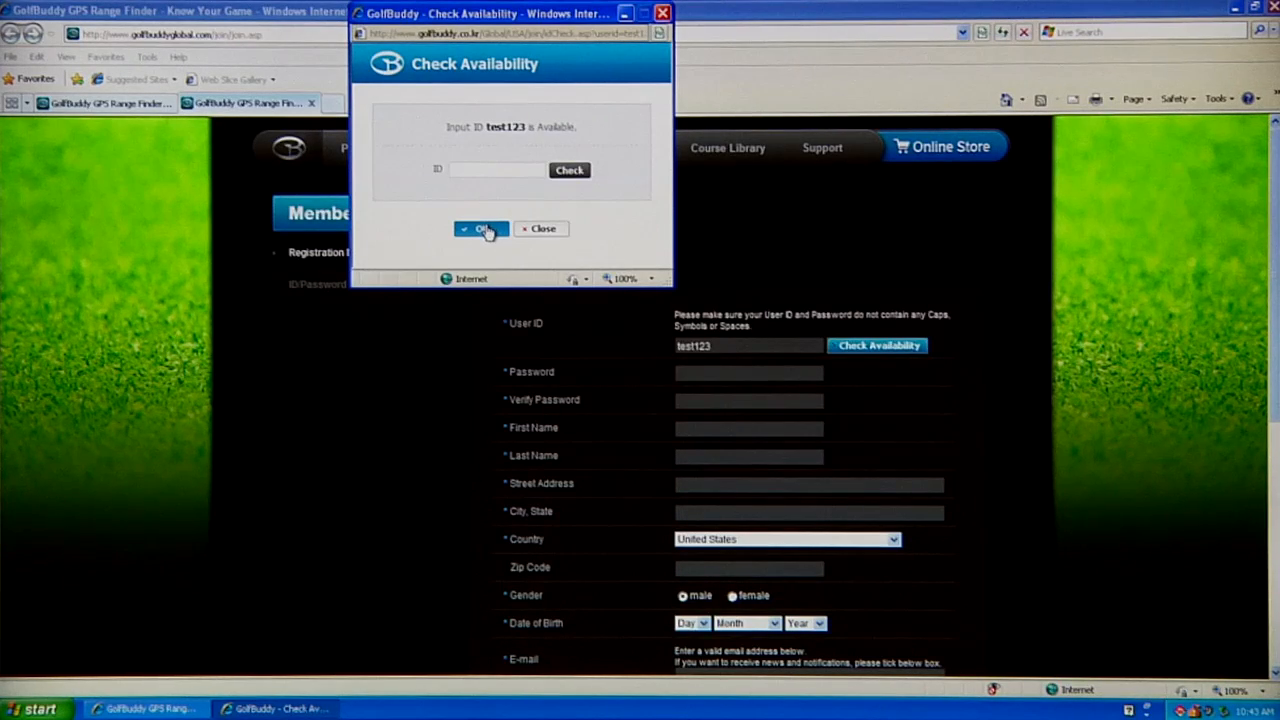
pyautogui.click(480, 228)
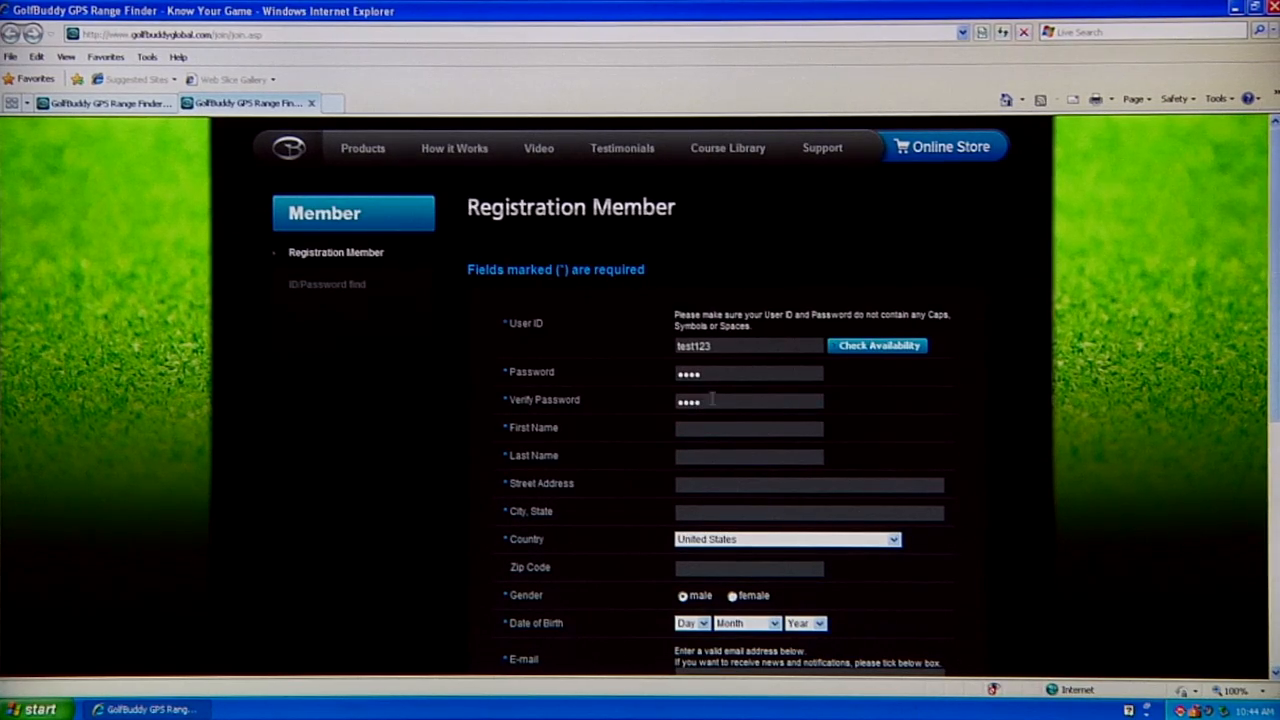
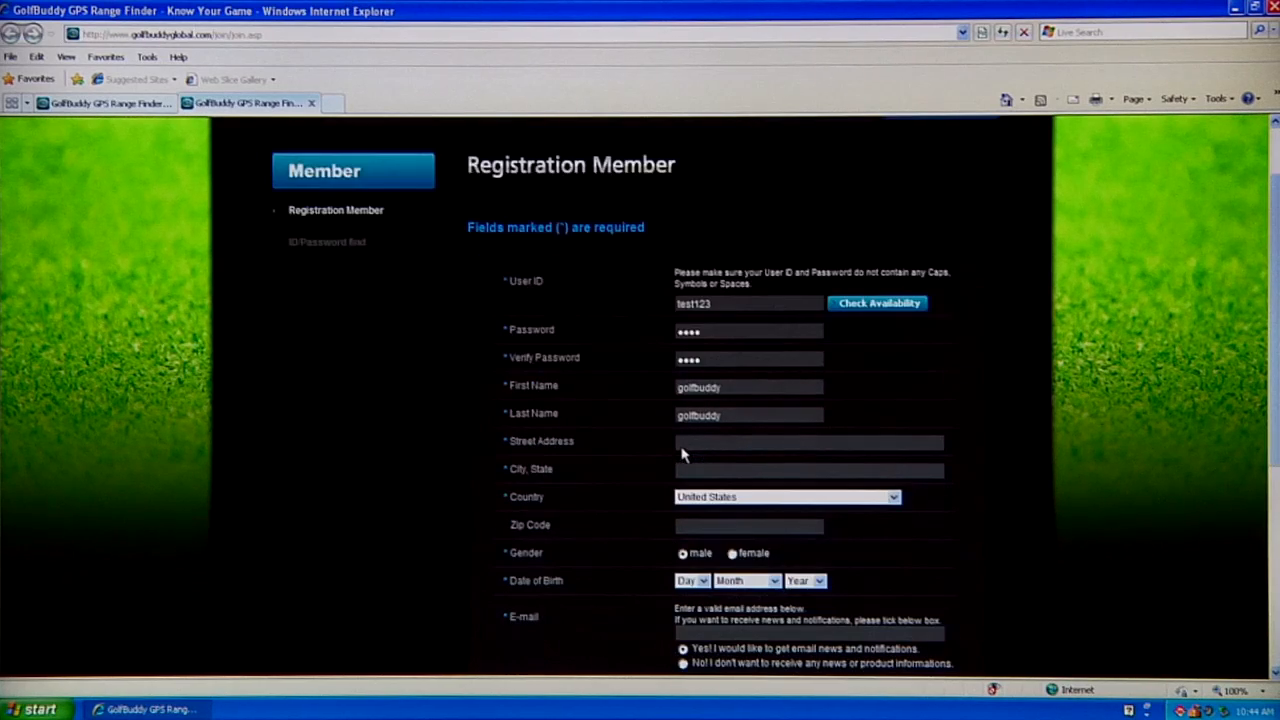
pyautogui.scroll(-3)
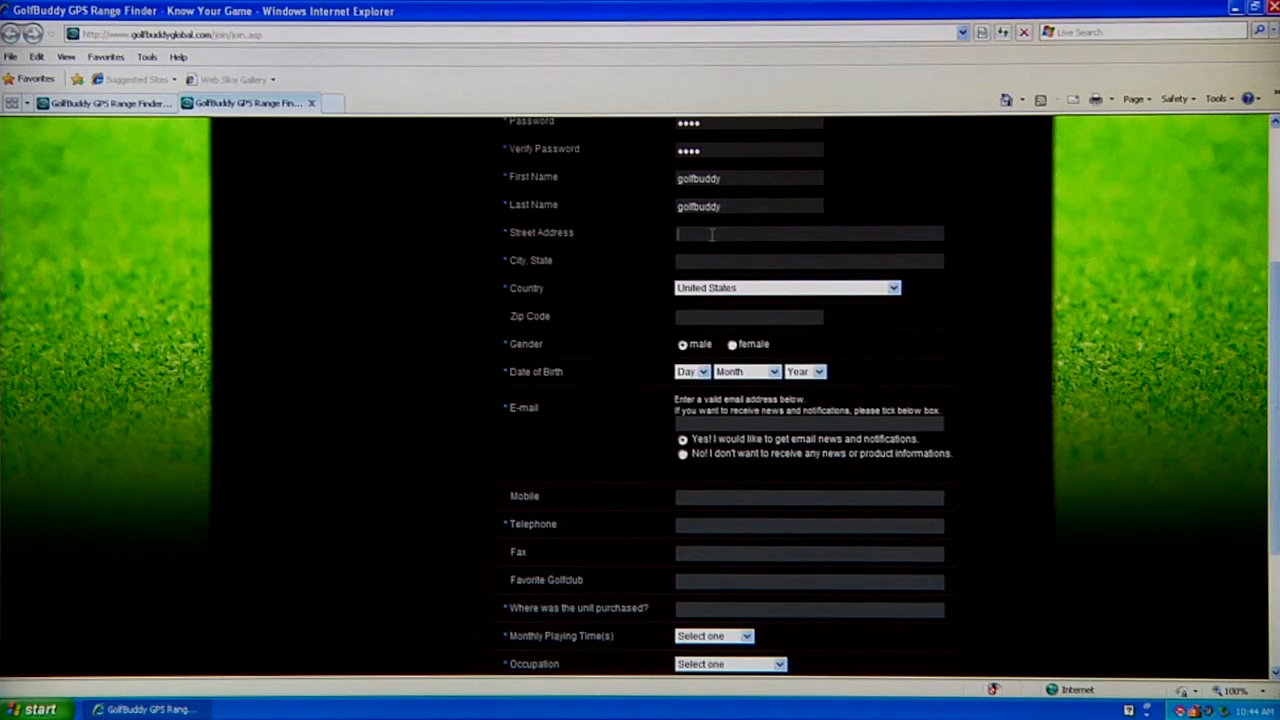
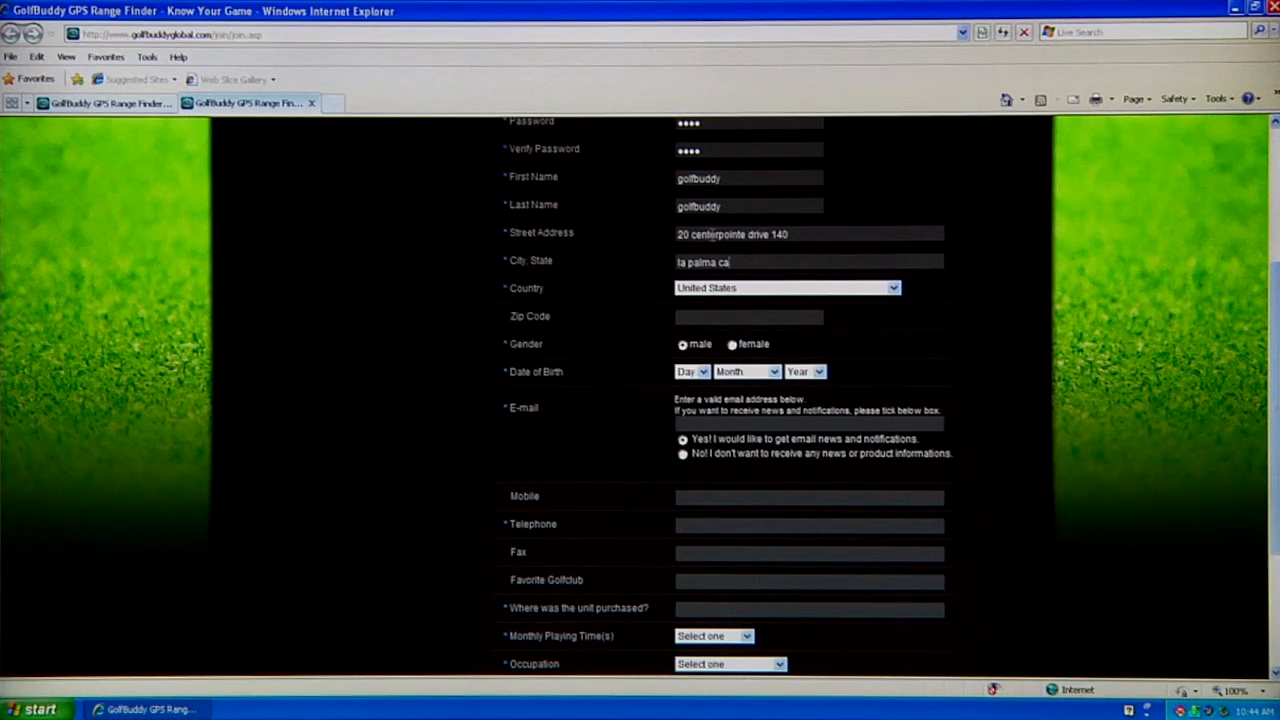
pyautogui.click(785, 288)
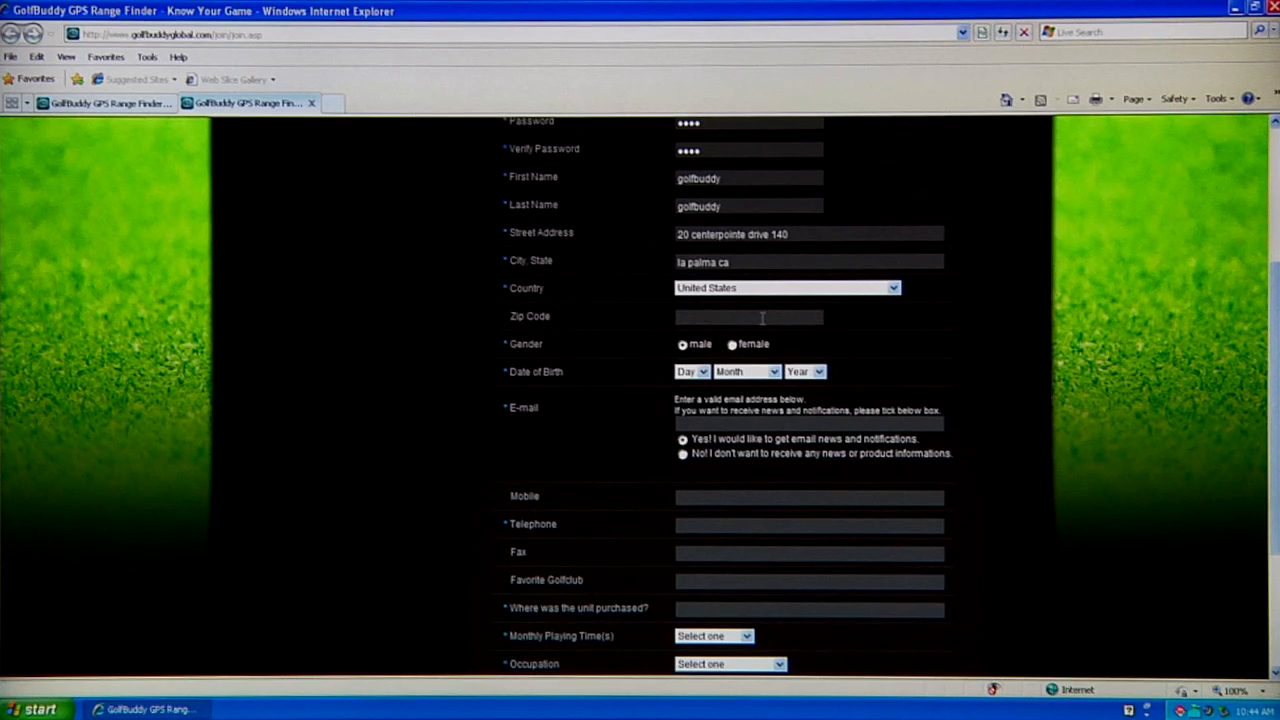
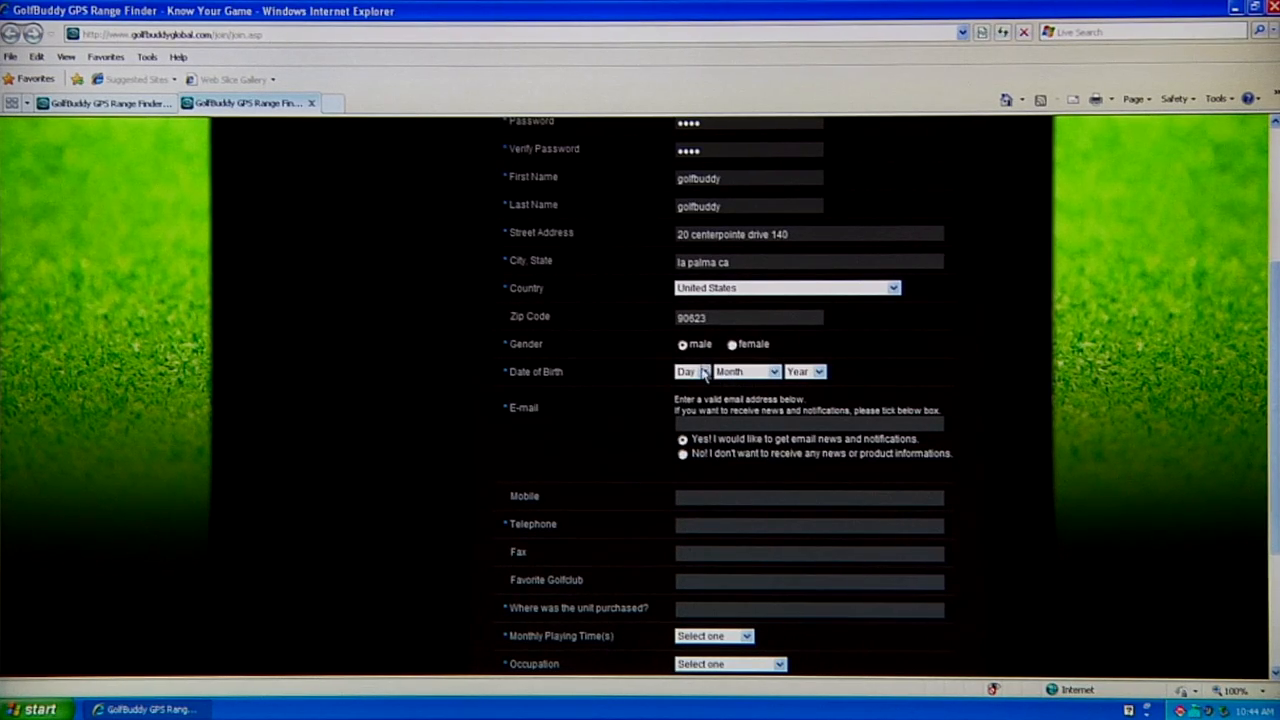
# Pick an April birth date, opt out of email news, and enter telephone and purchase place.
pyautogui.click(704, 371)
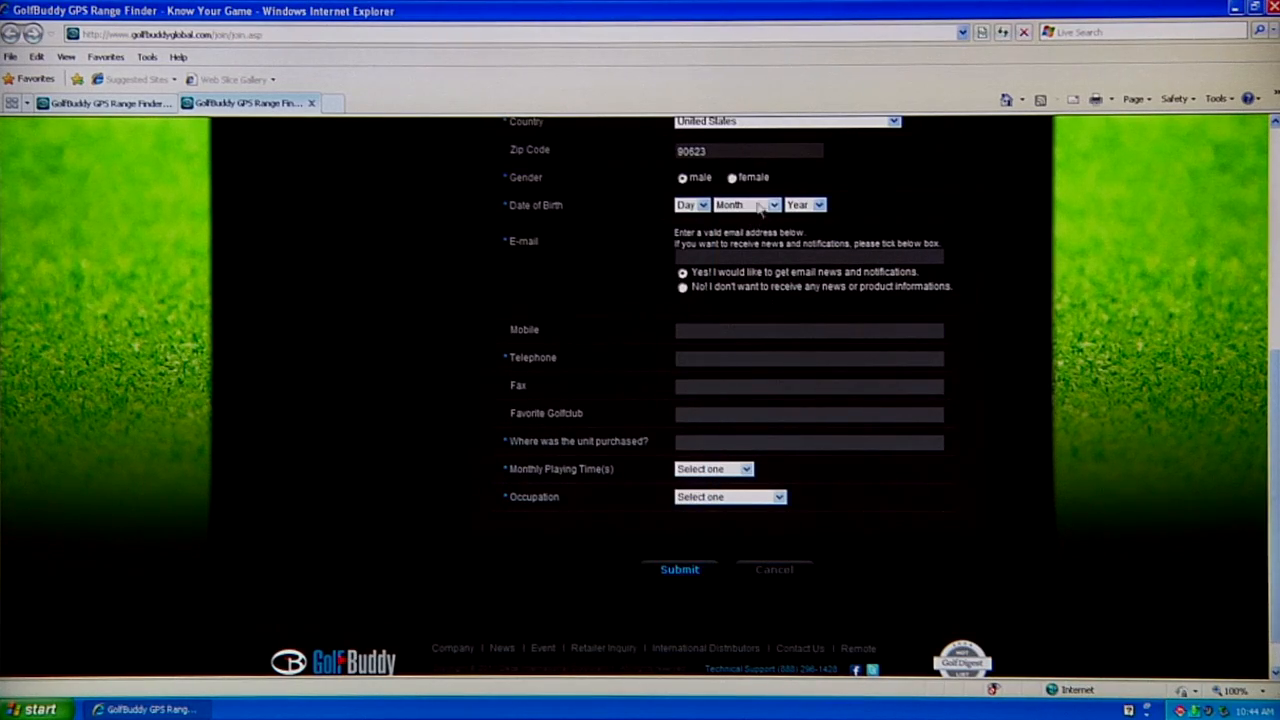
pyautogui.click(745, 205)
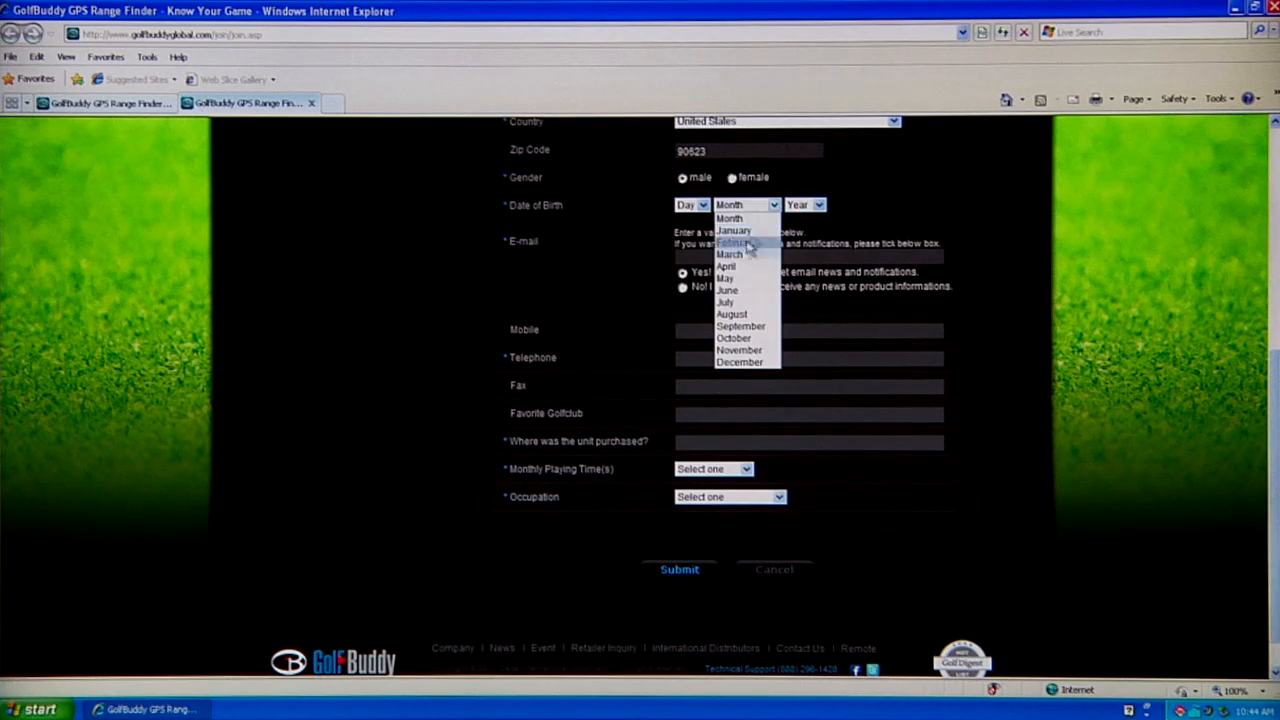
pyautogui.click(805, 204)
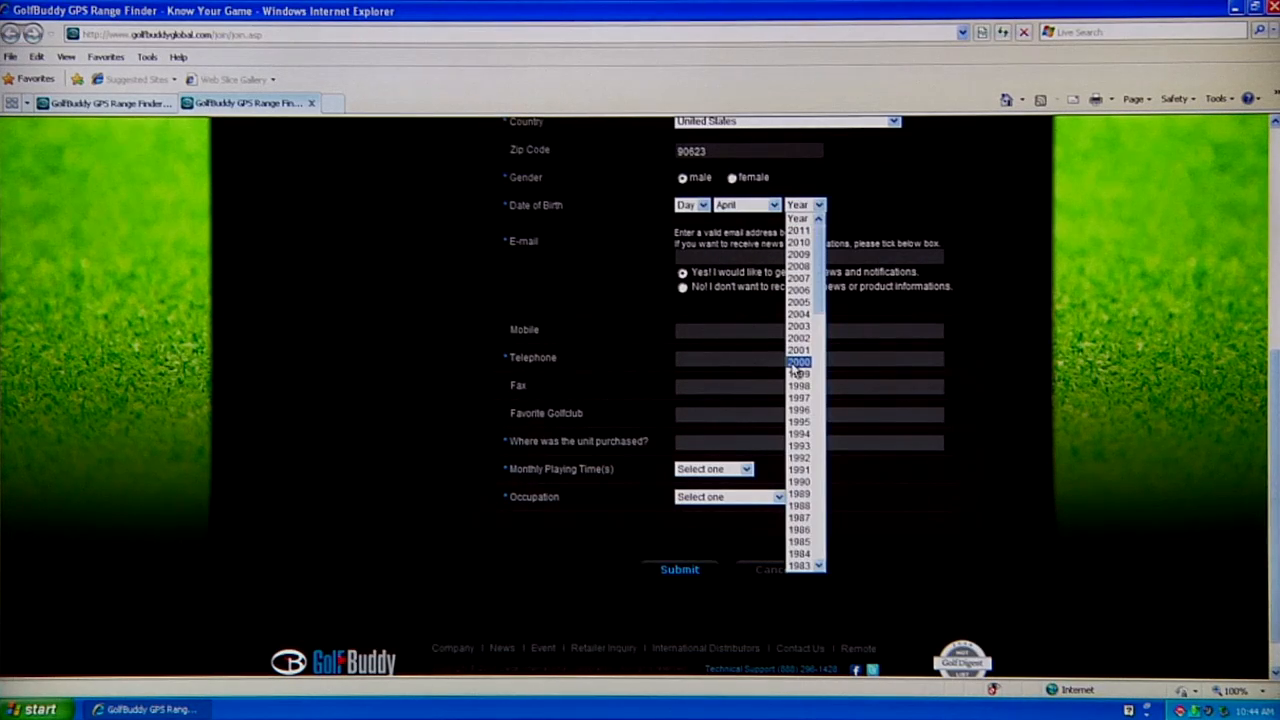
pyautogui.click(798, 242)
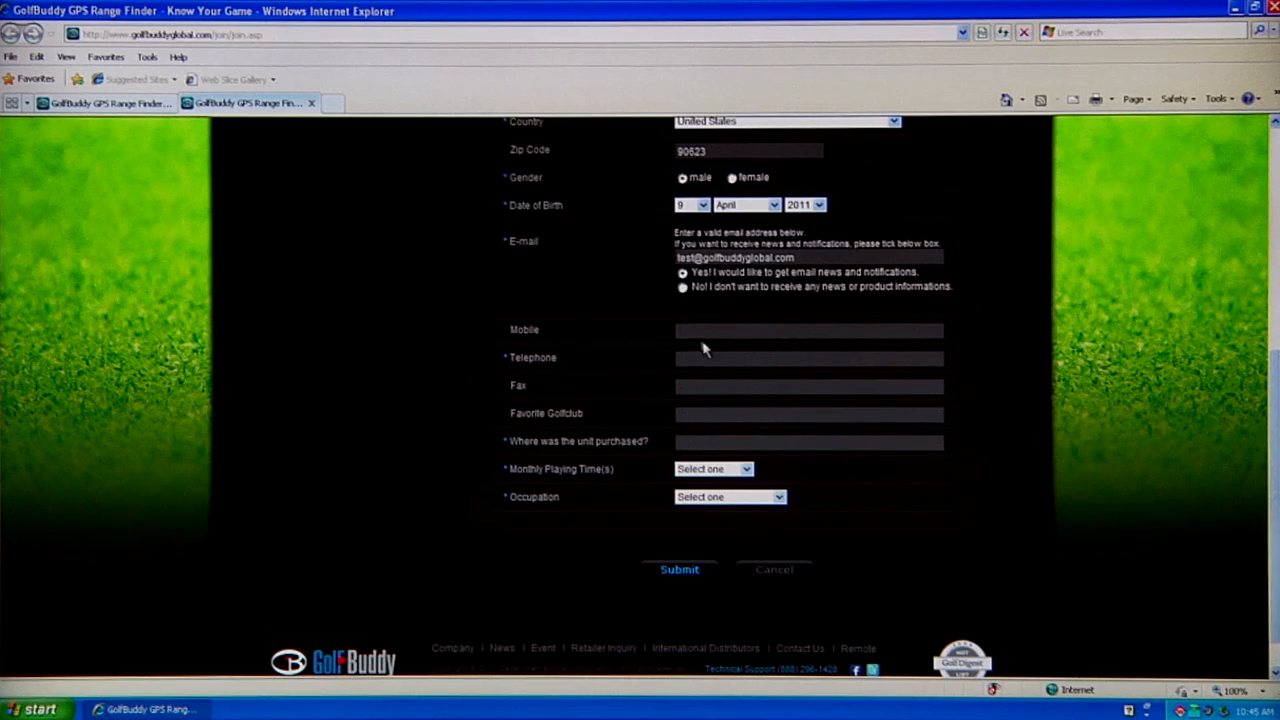
pyautogui.click(682, 287)
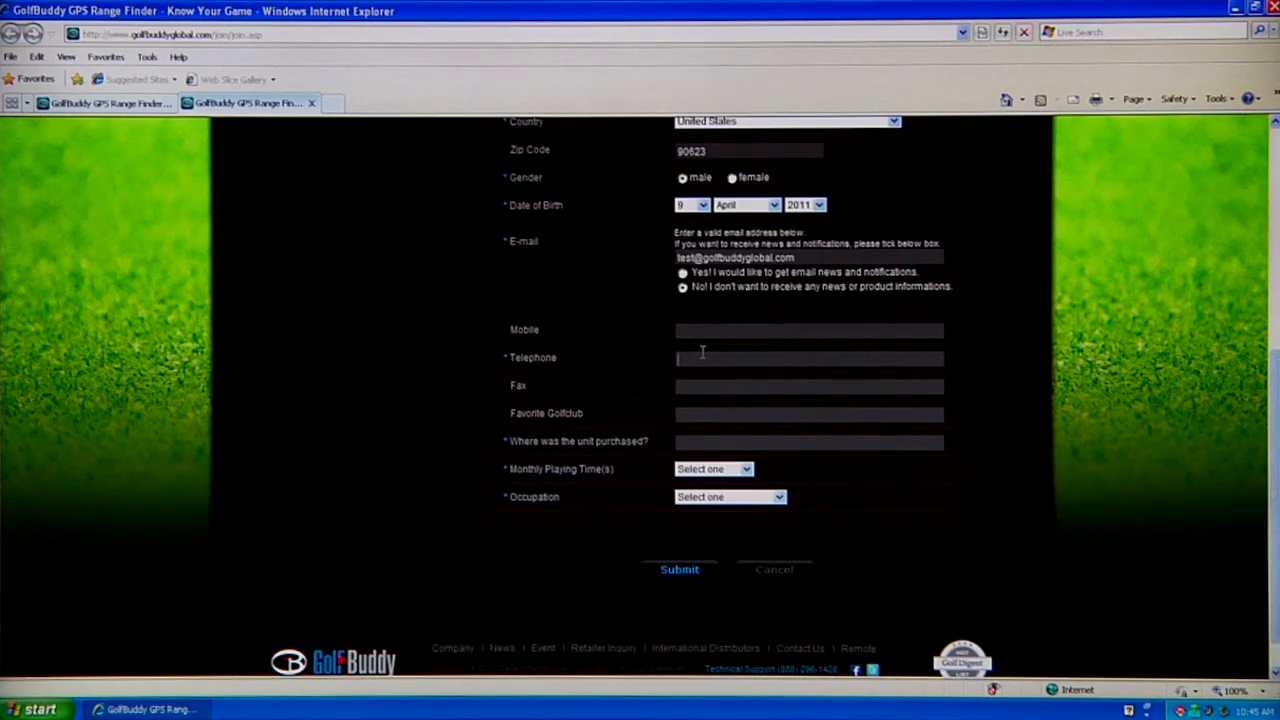
pyautogui.write('5')
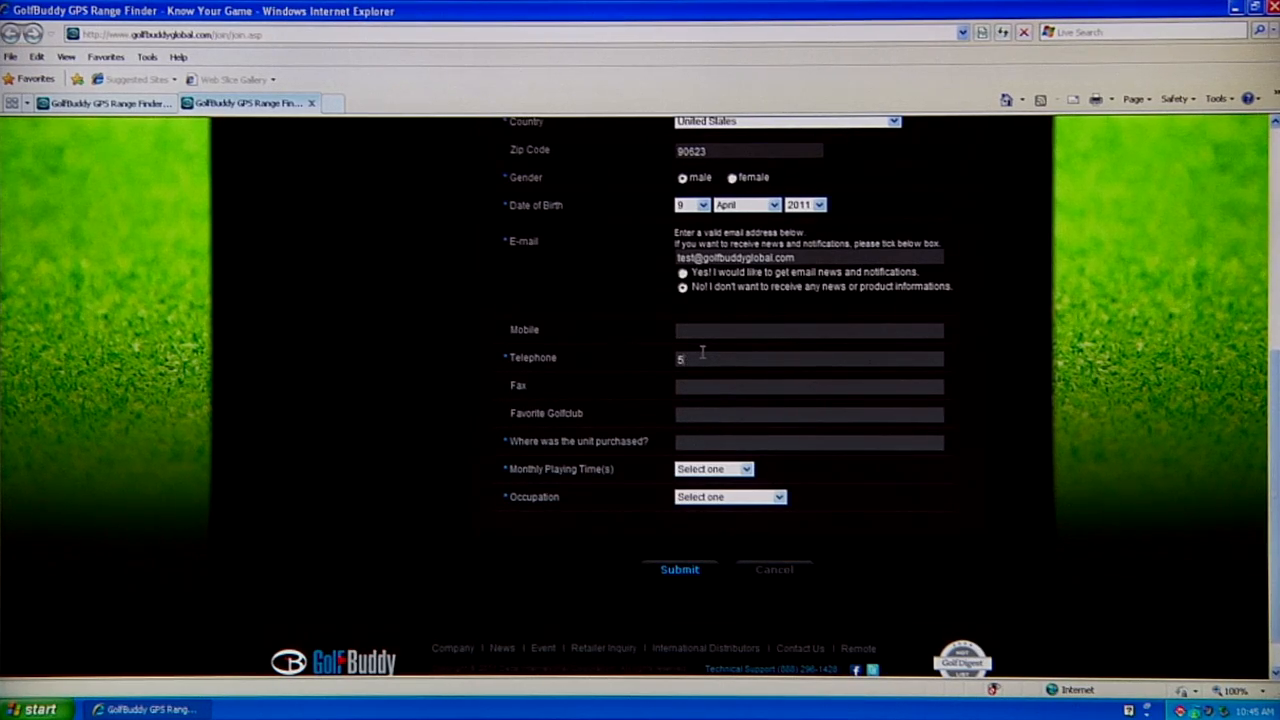
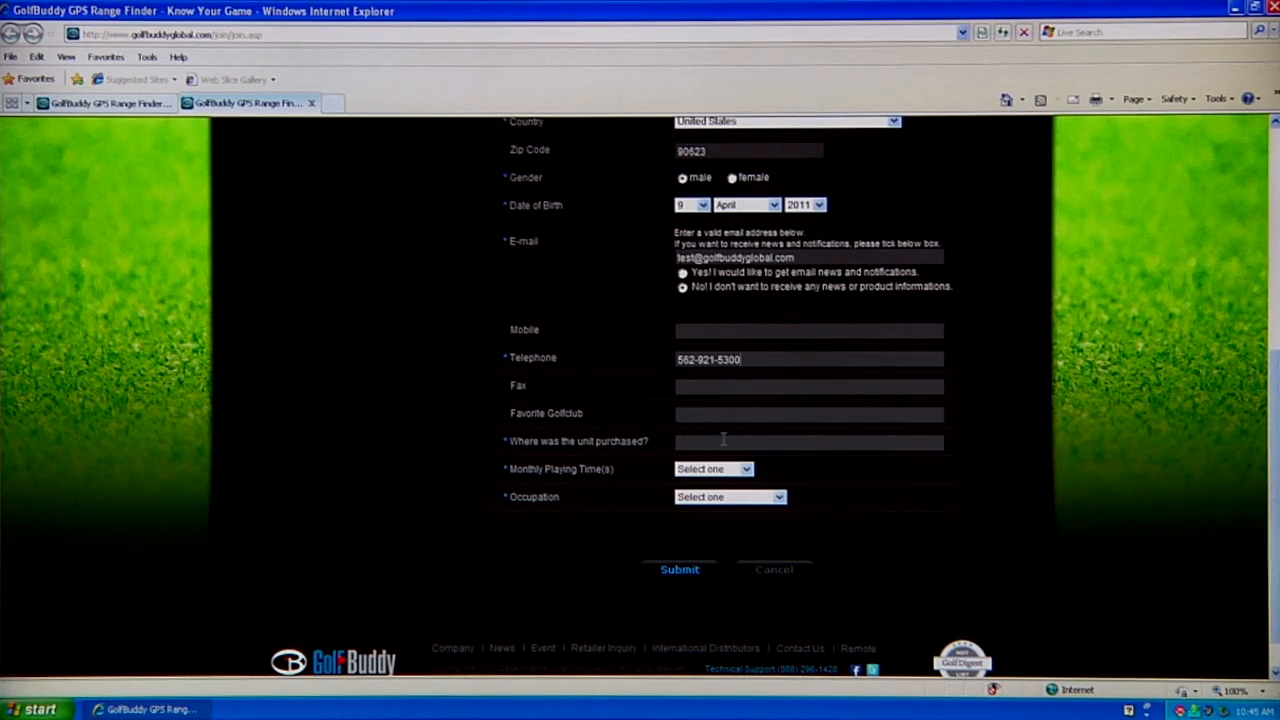
pyautogui.write('online')
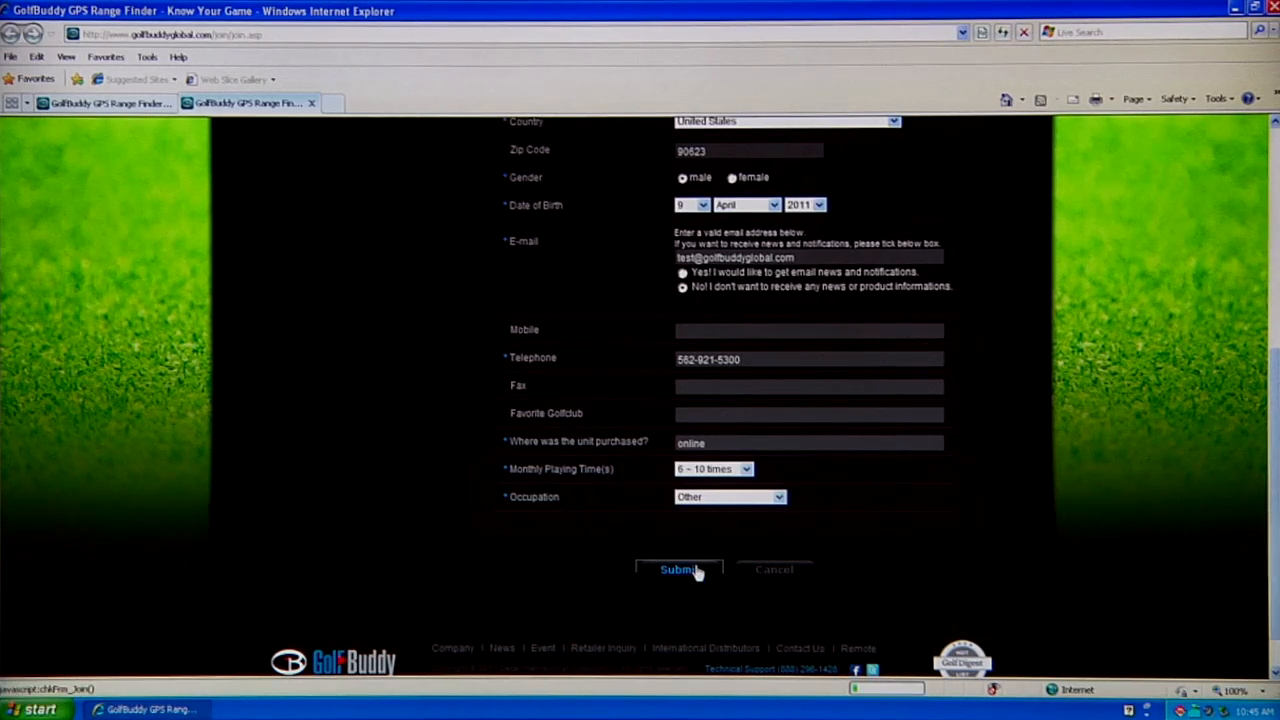
# Submit the registration, acknowledge 'Join success', and minimize Internet Explorer.
pyautogui.click(679, 569)
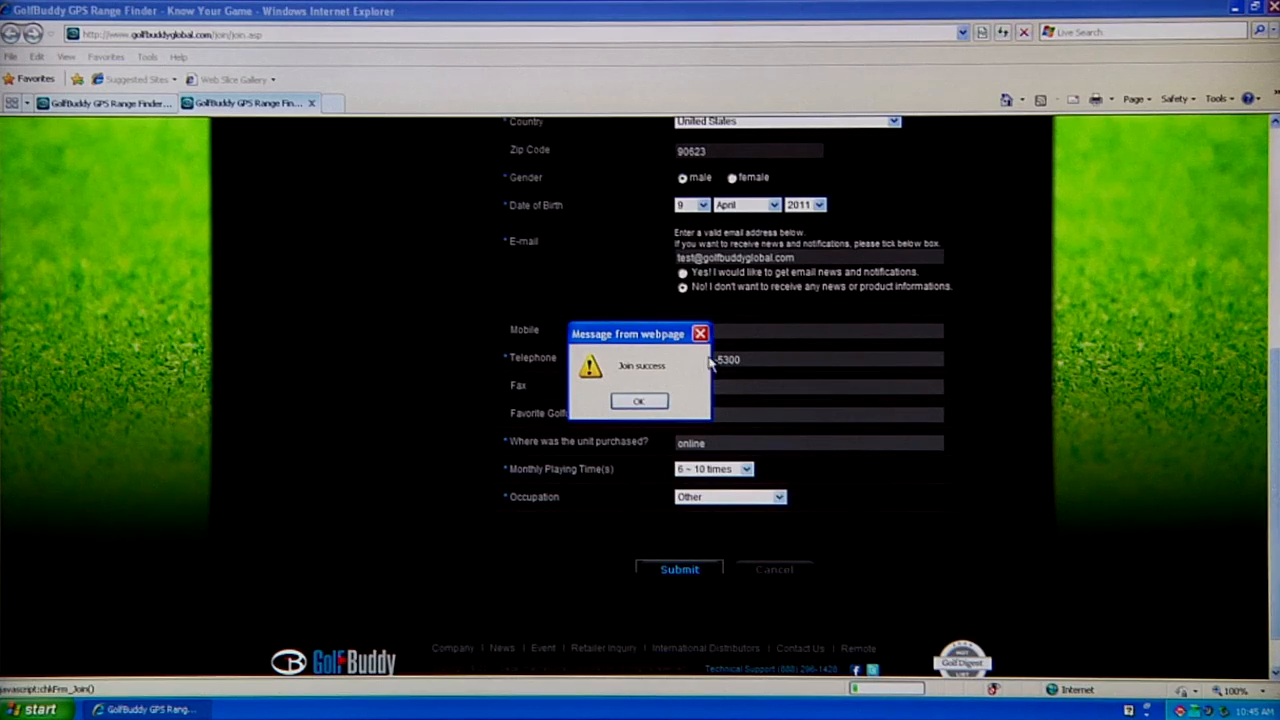
pyautogui.click(639, 401)
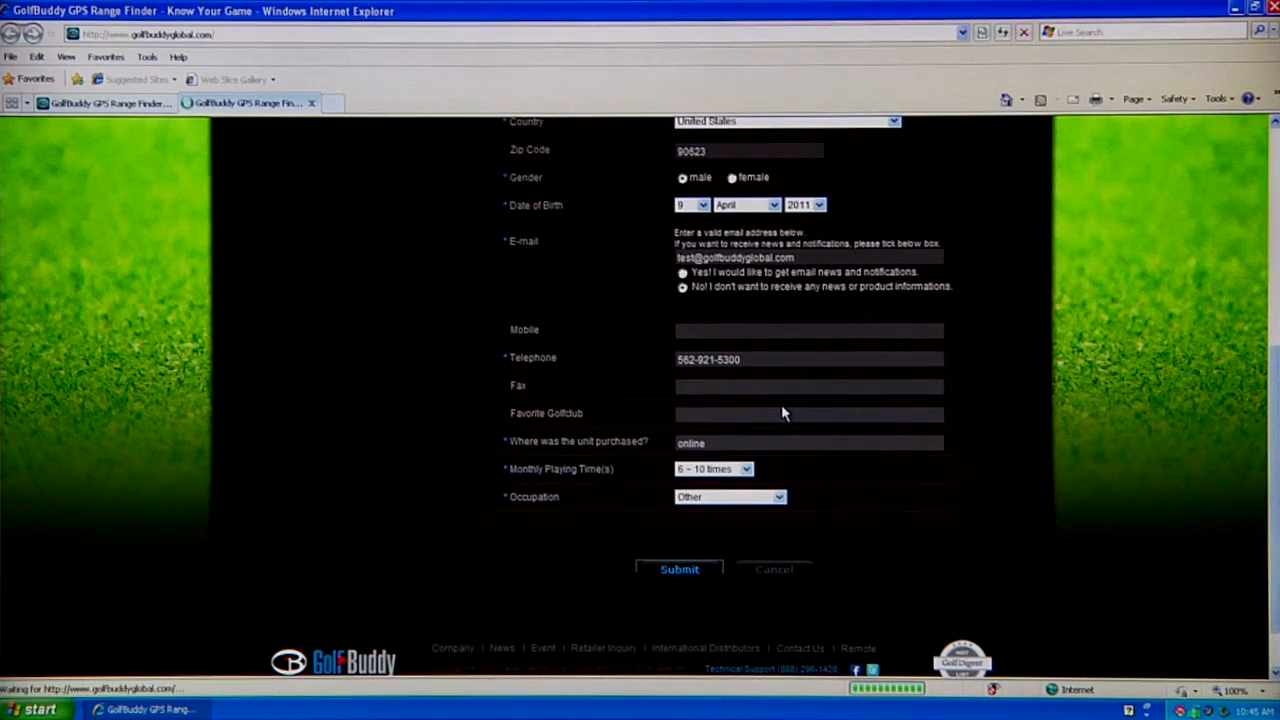
pyautogui.click(679, 569)
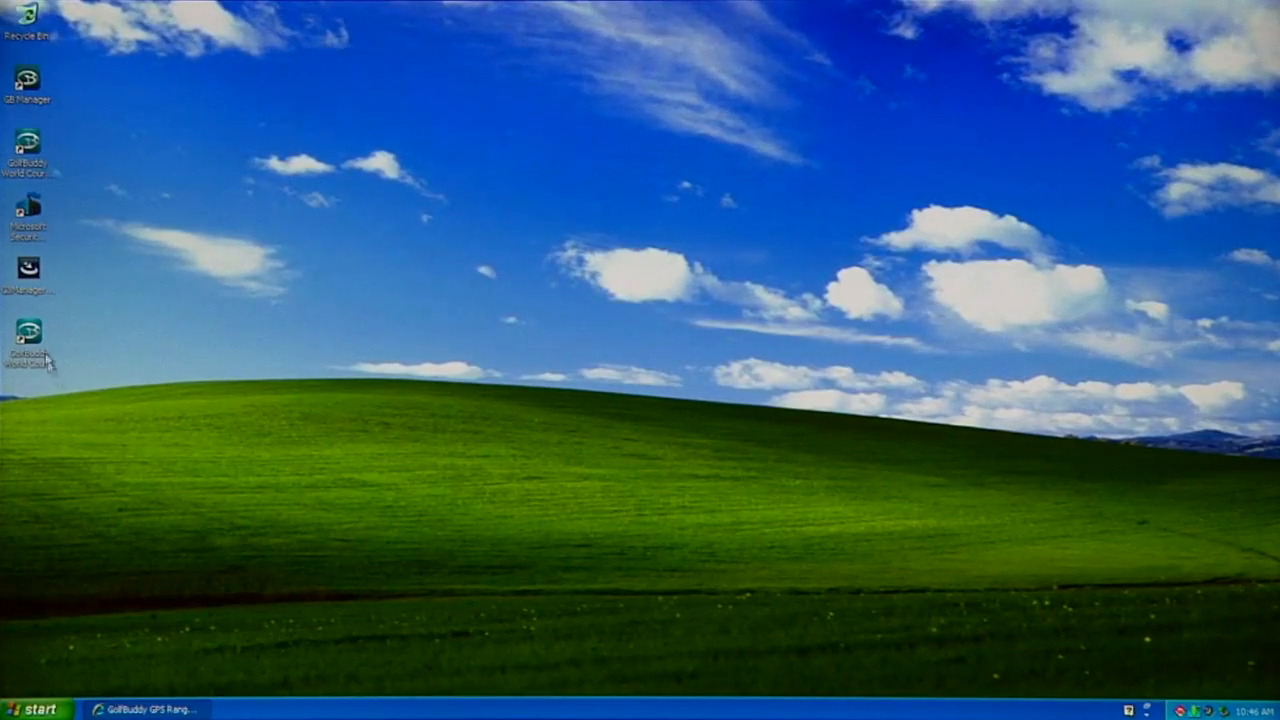
# Launch GolfBuddy World Course Manager and log in with the new account.
pyautogui.click(28, 338)
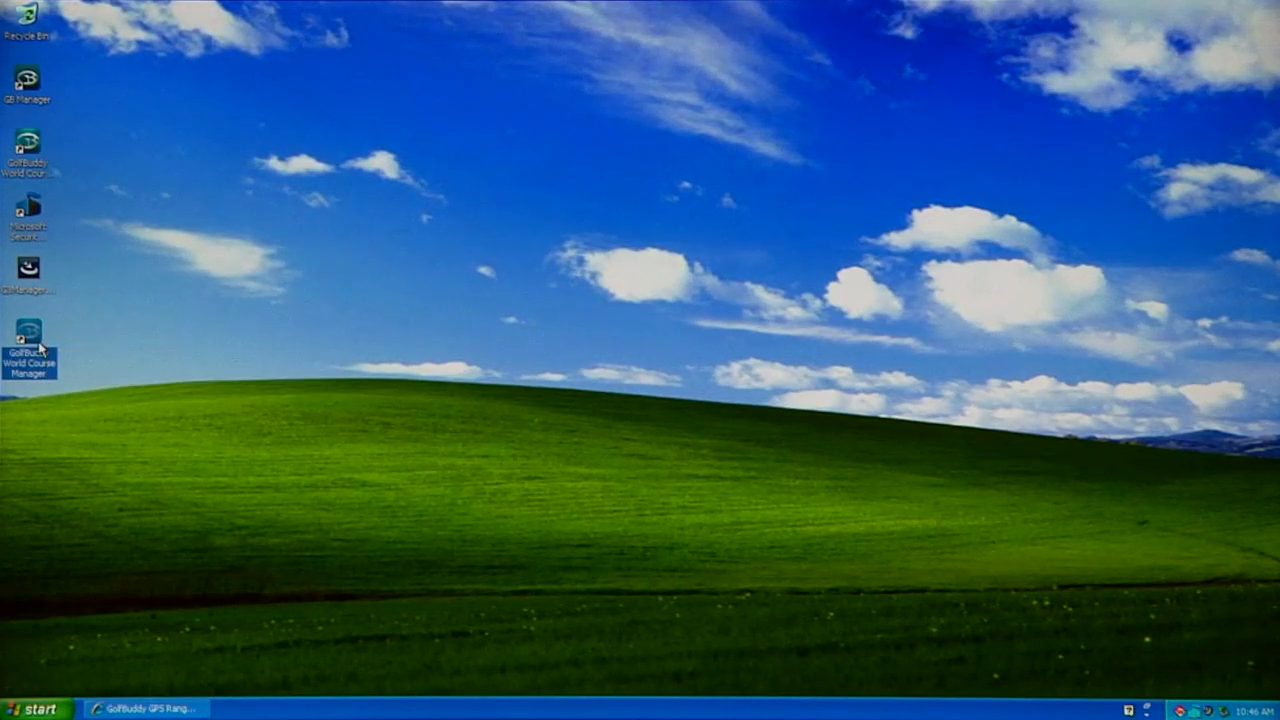
pyautogui.doubleClick(28, 335)
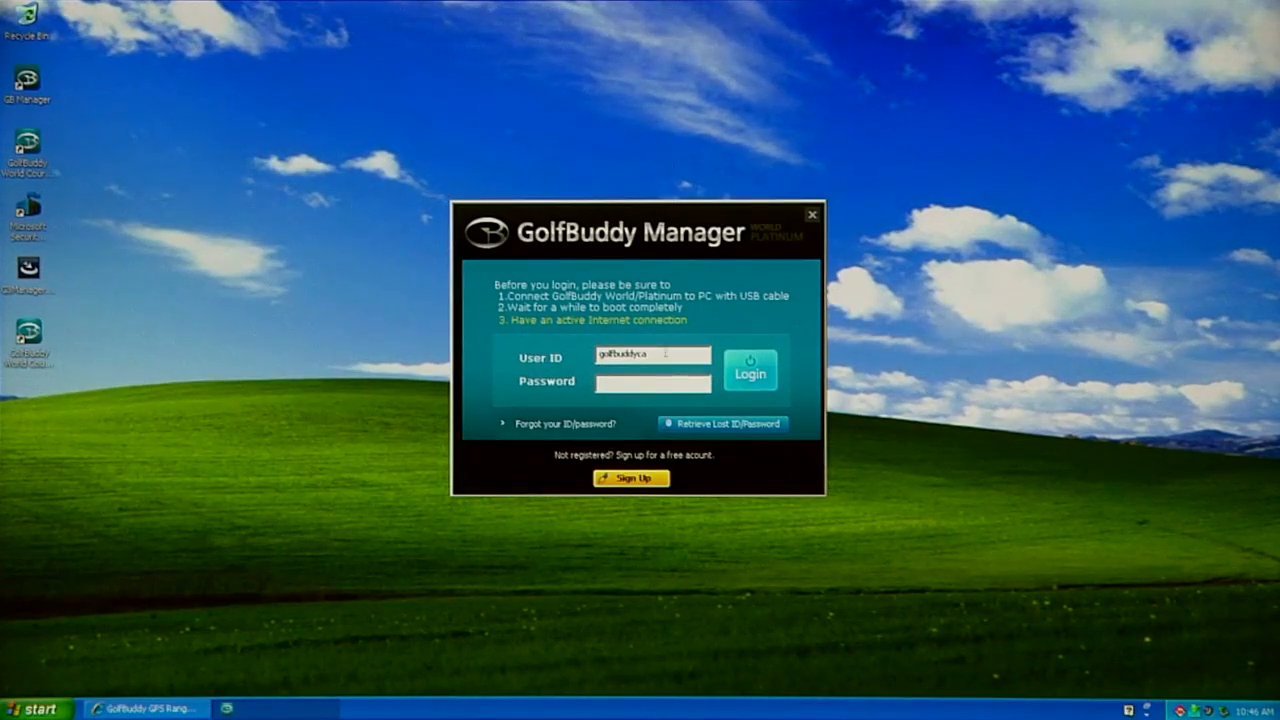
pyautogui.write('test123')
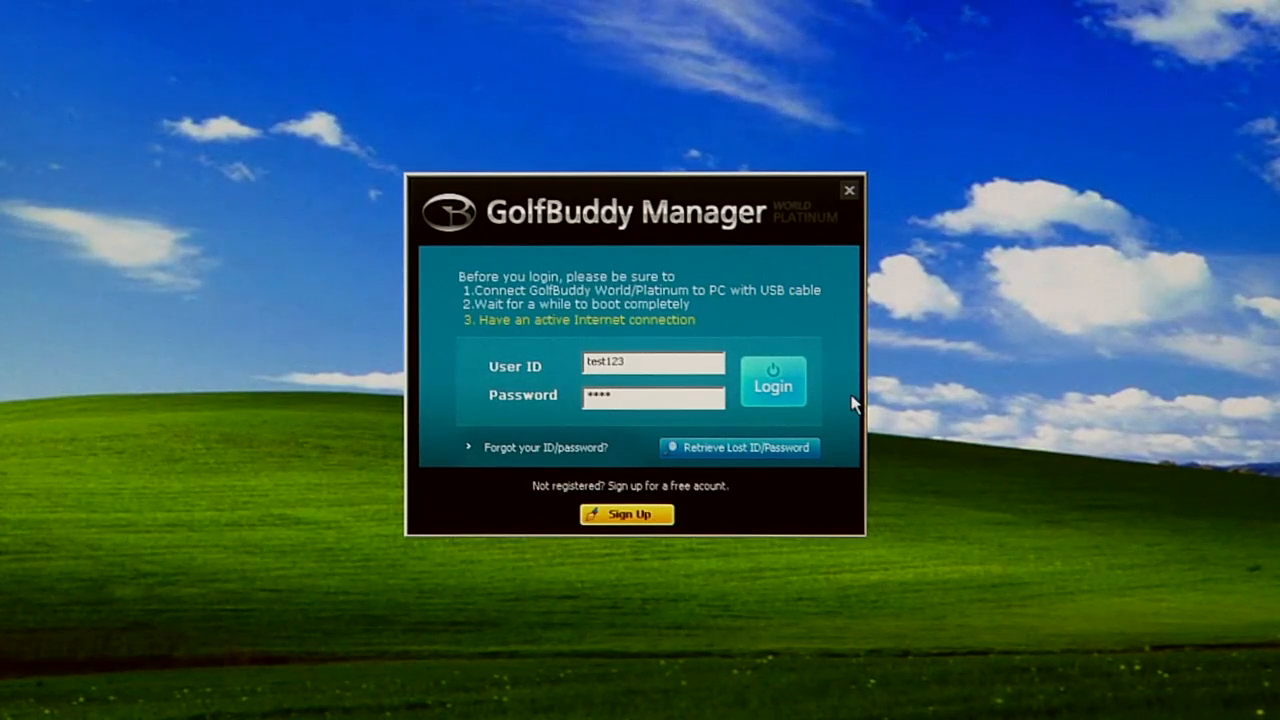
pyautogui.moveTo(797, 393)
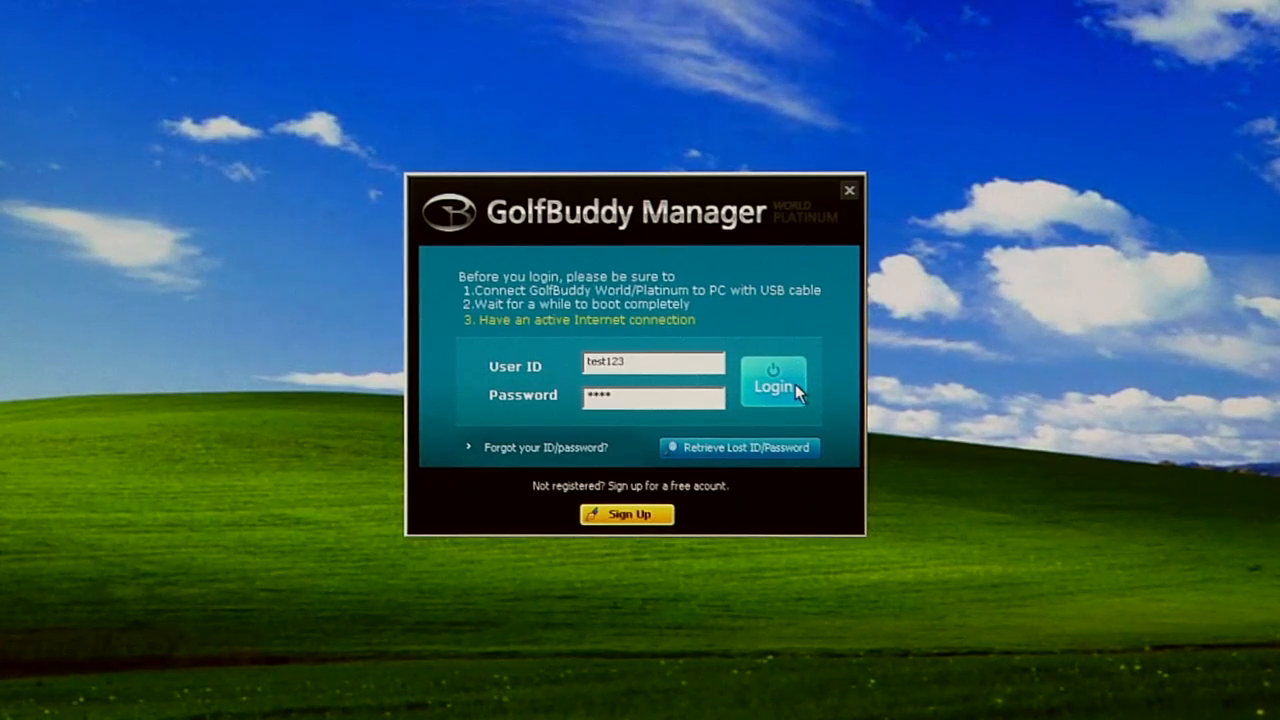
pyautogui.click(775, 387)
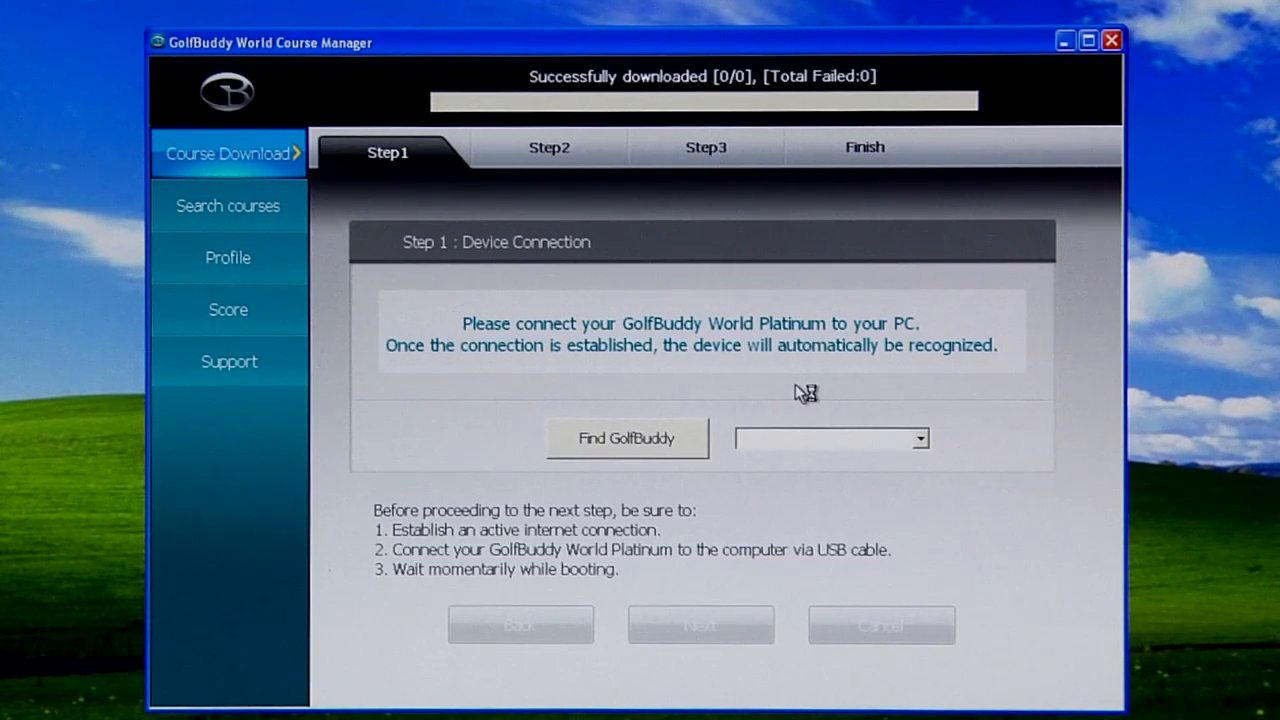
pyautogui.moveTo(800, 392)
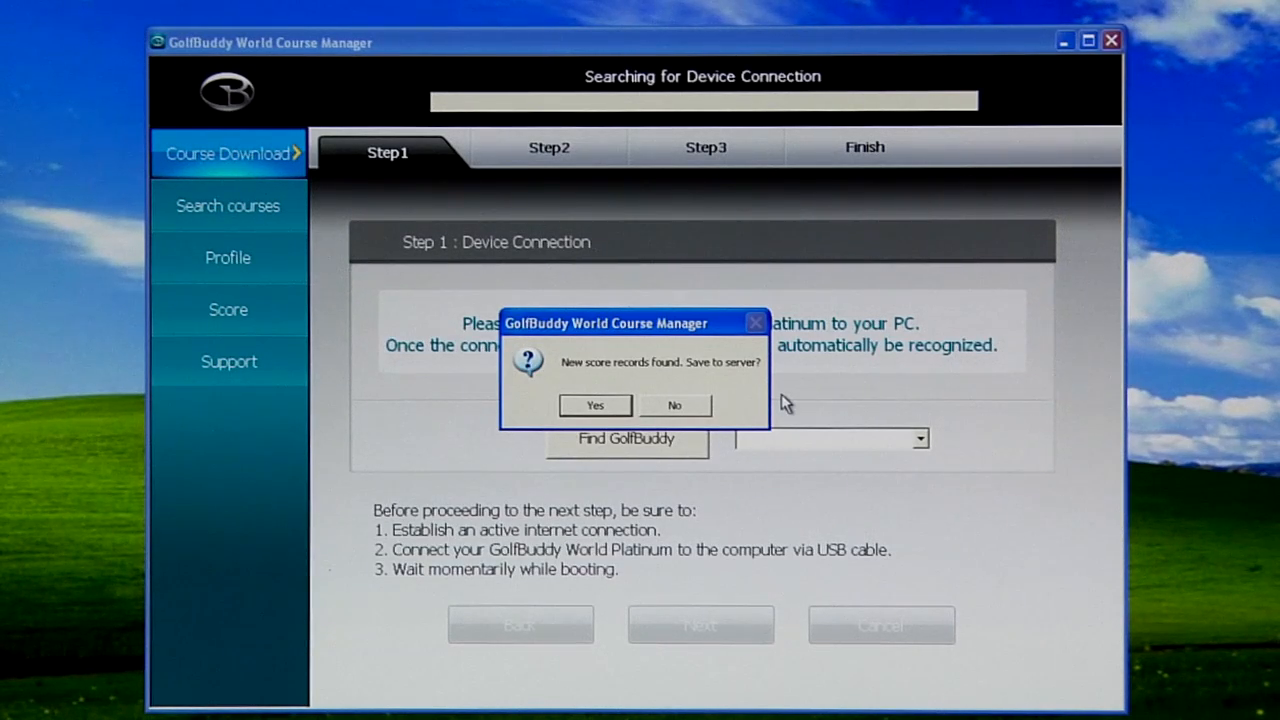
pyautogui.moveTo(685, 428)
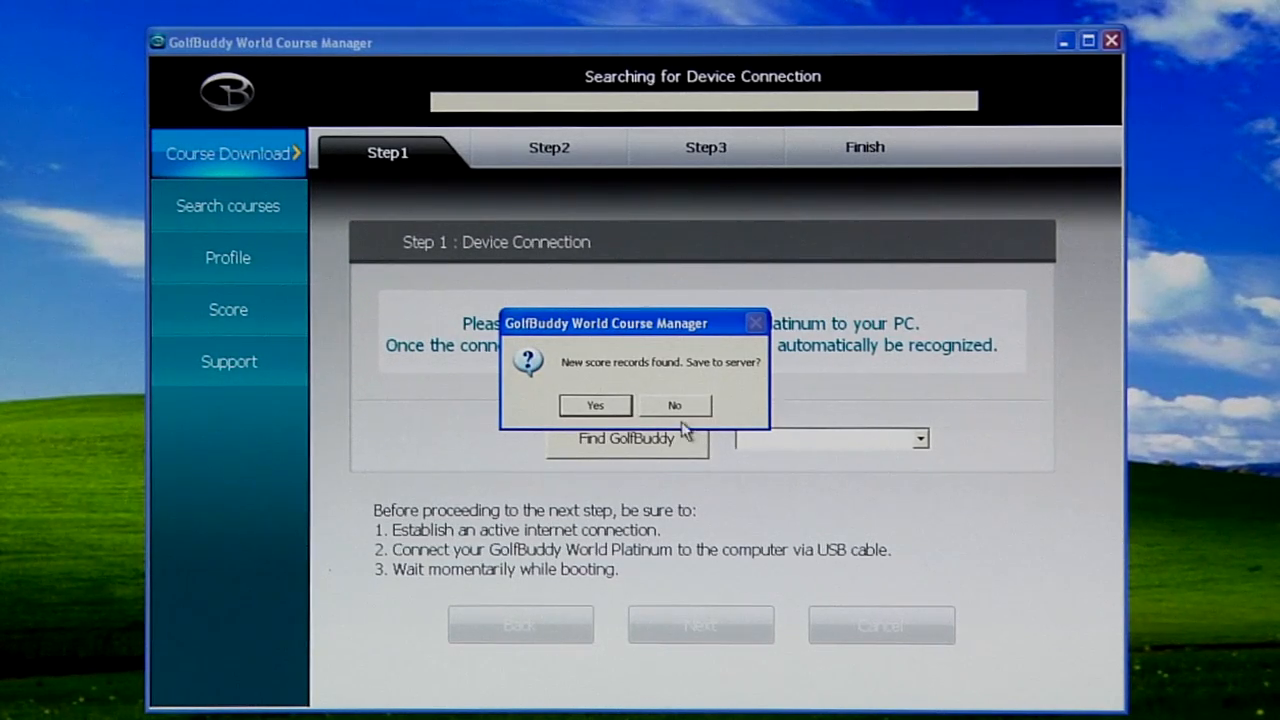
# Decline saving score records to the server and continue once the Platinum connects.
pyautogui.click(674, 405)
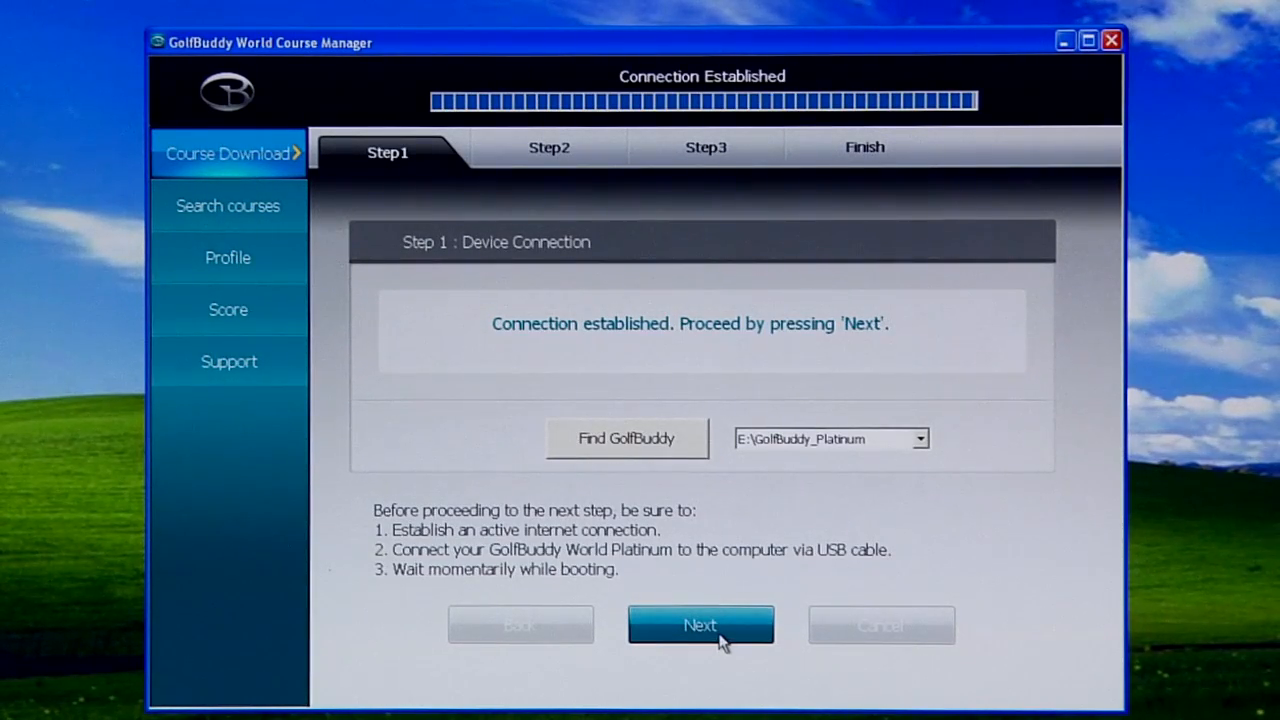
pyautogui.click(701, 625)
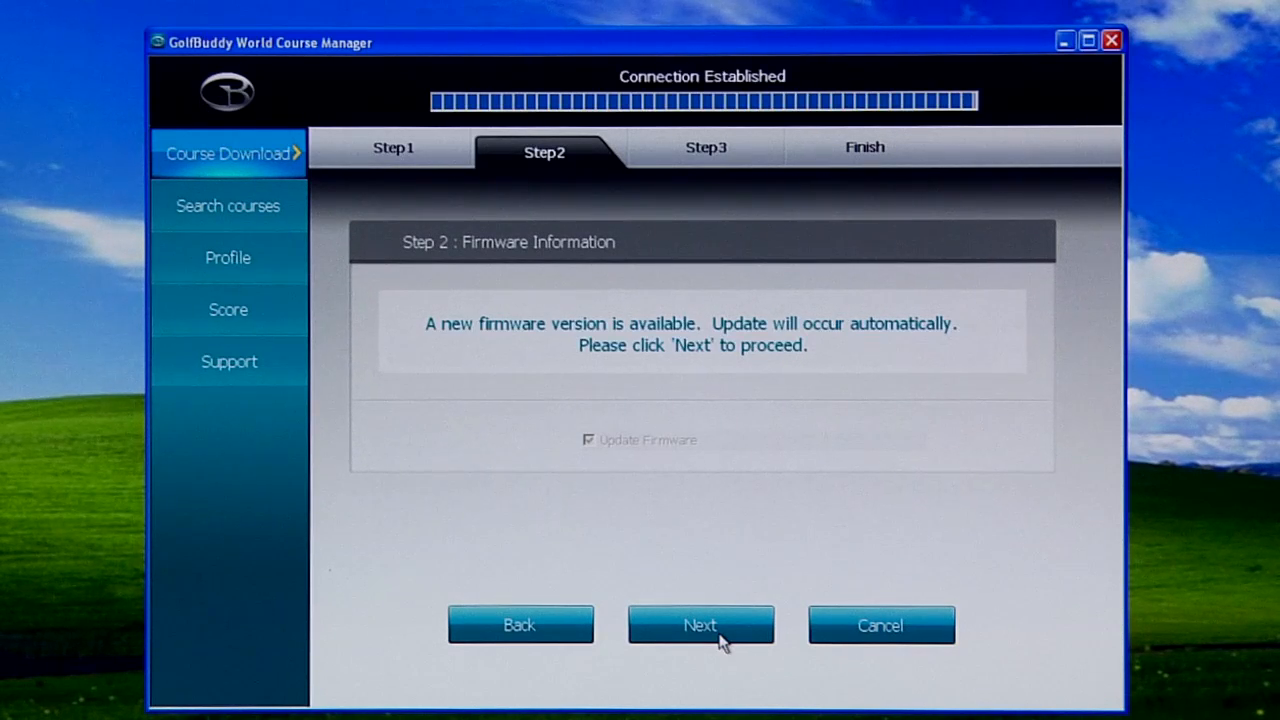
# Continue from Step 2 to download and apply the new firmware.
pyautogui.click(700, 625)
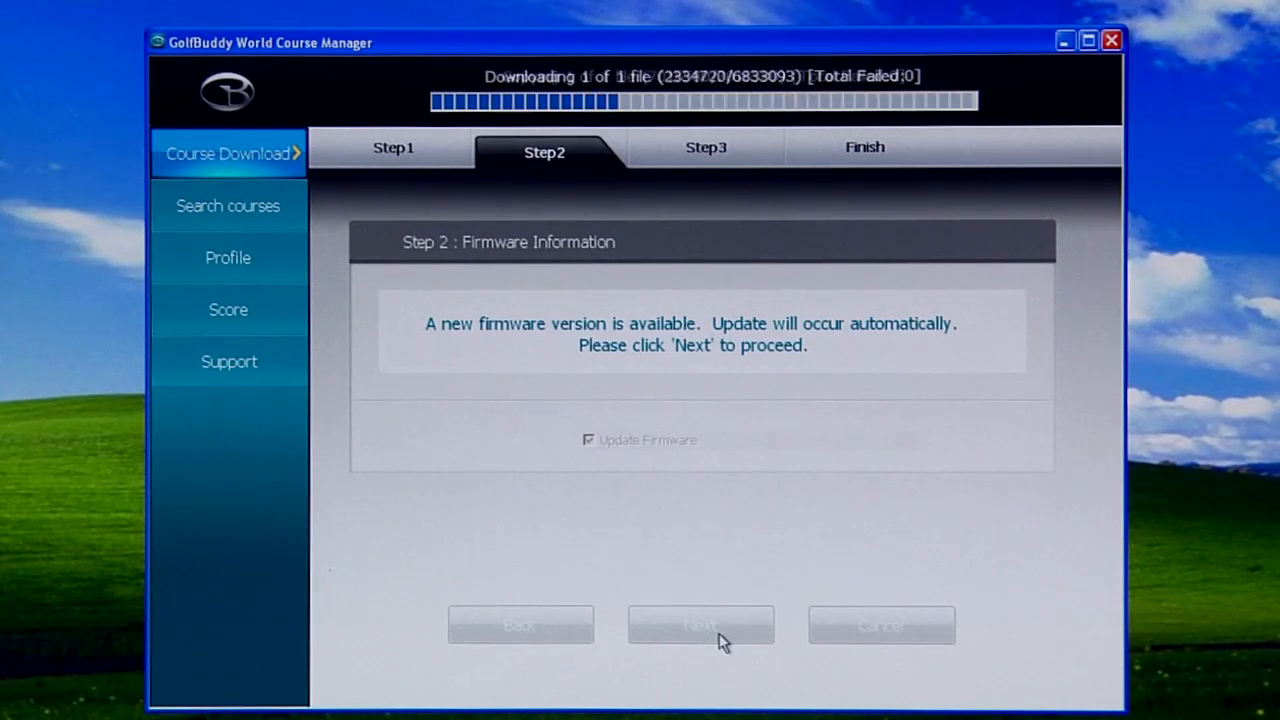
pyautogui.click(700, 624)
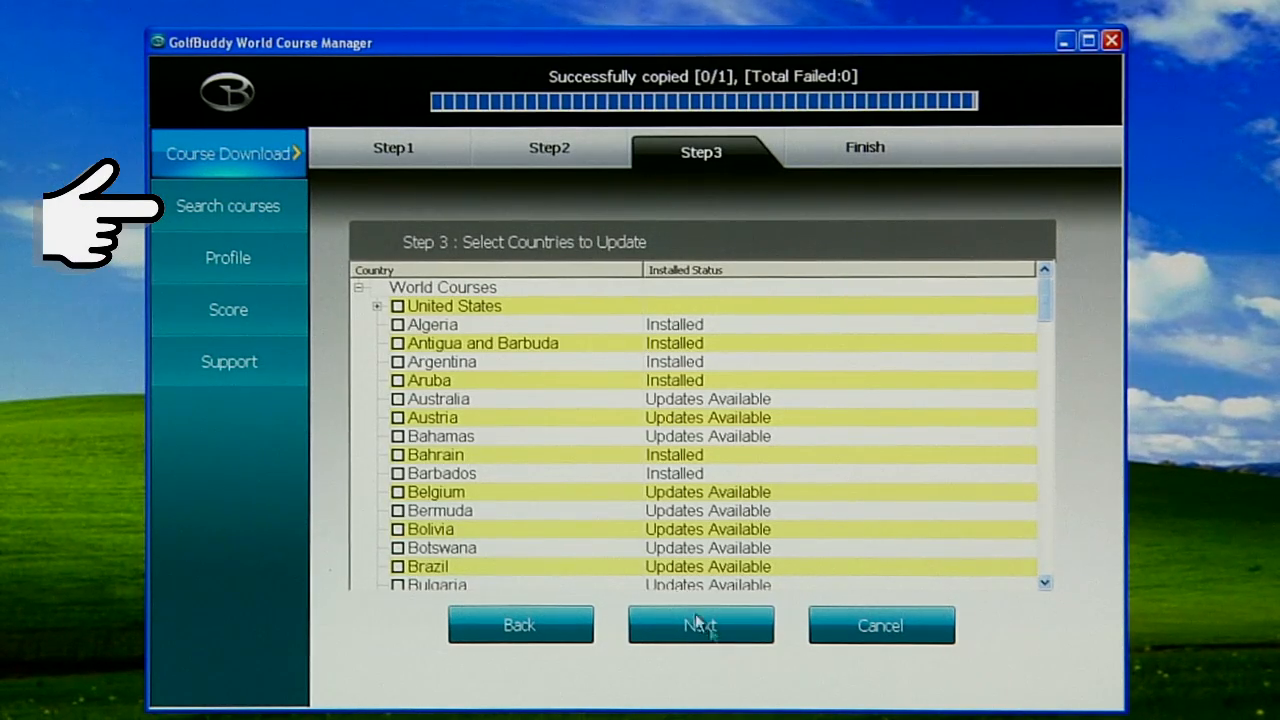
# View the course search list, then the Profile page with user and device information.
pyautogui.click(228, 206)
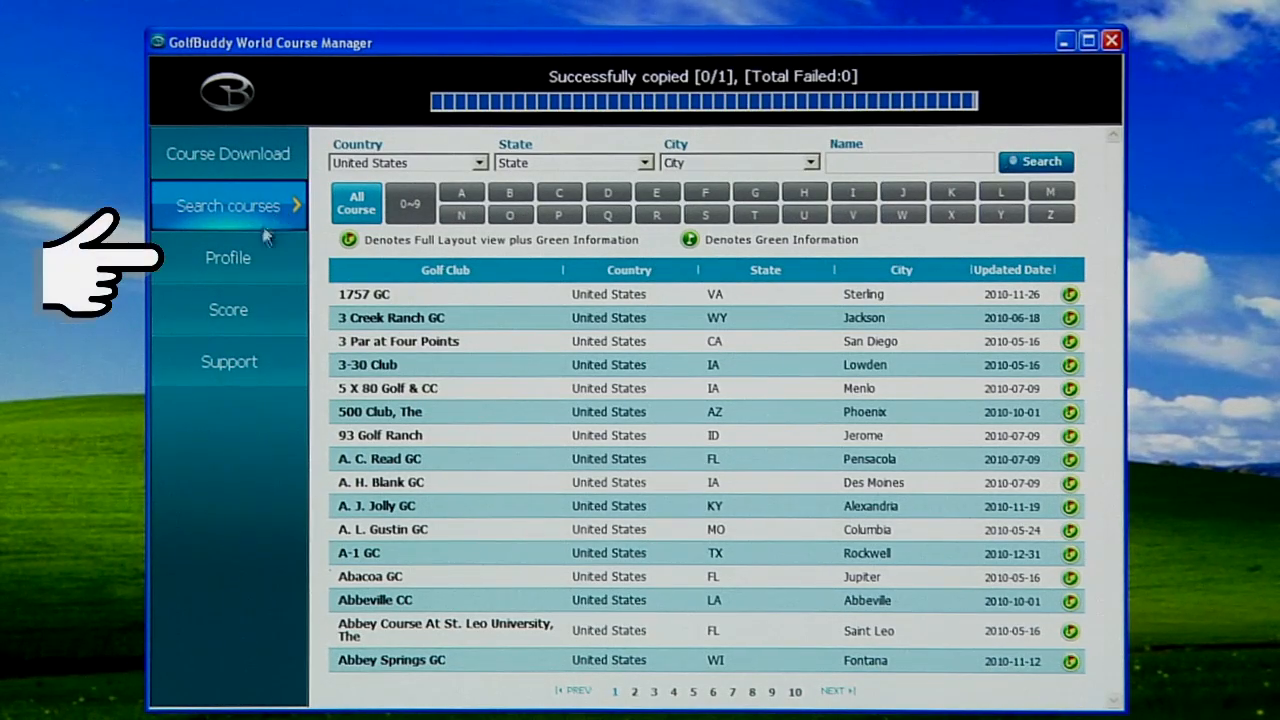
pyautogui.click(228, 257)
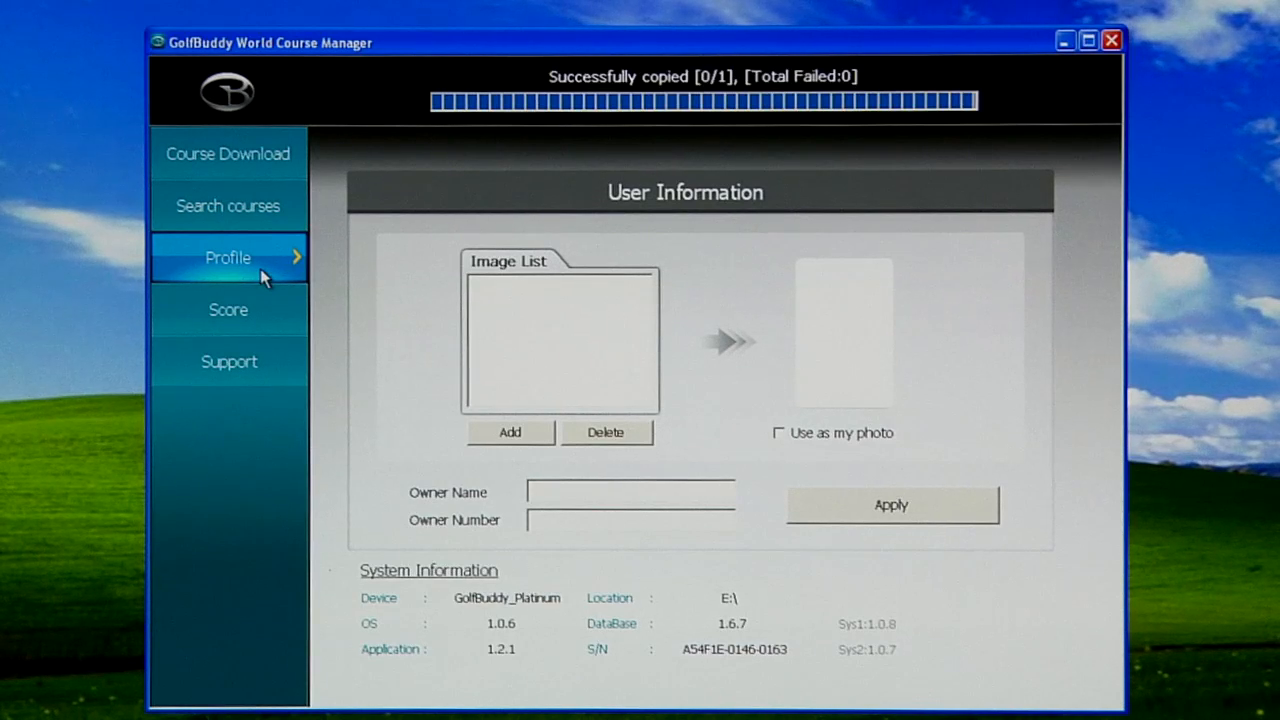
# Check the empty Score history and the coming-soon Support page, then return to Course Download.
pyautogui.click(228, 309)
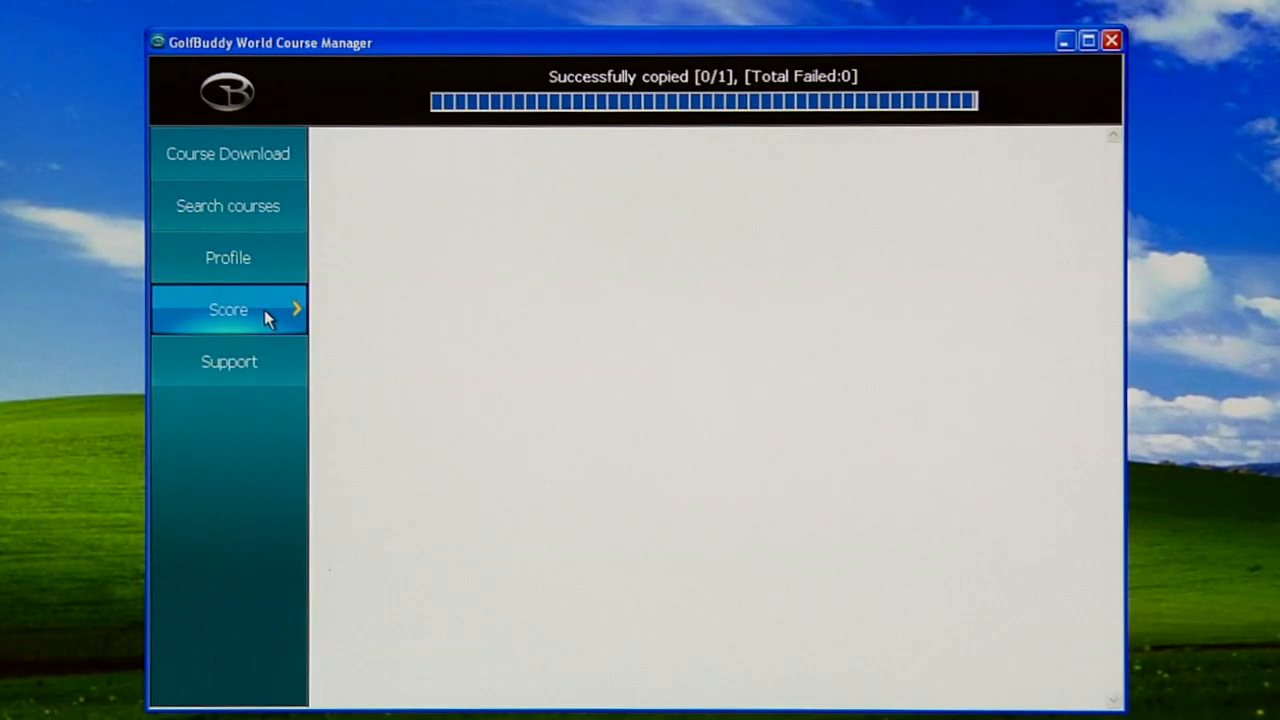
pyautogui.click(228, 309)
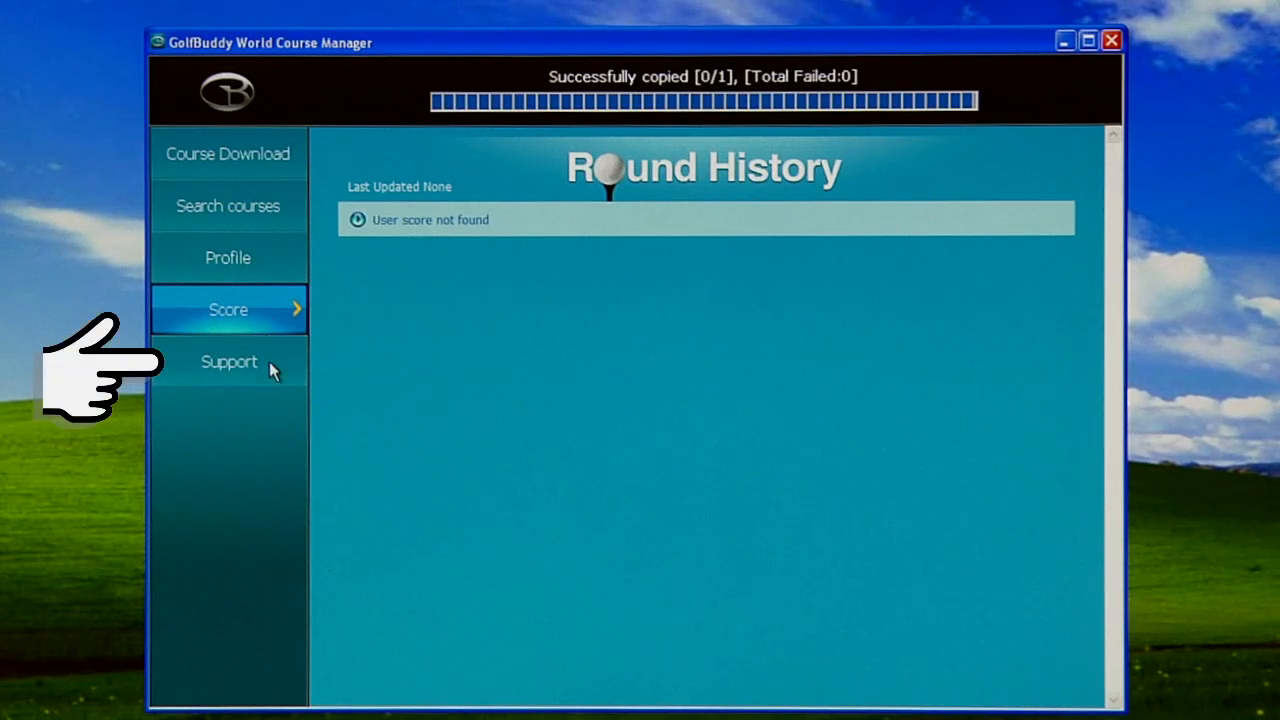
pyautogui.click(228, 361)
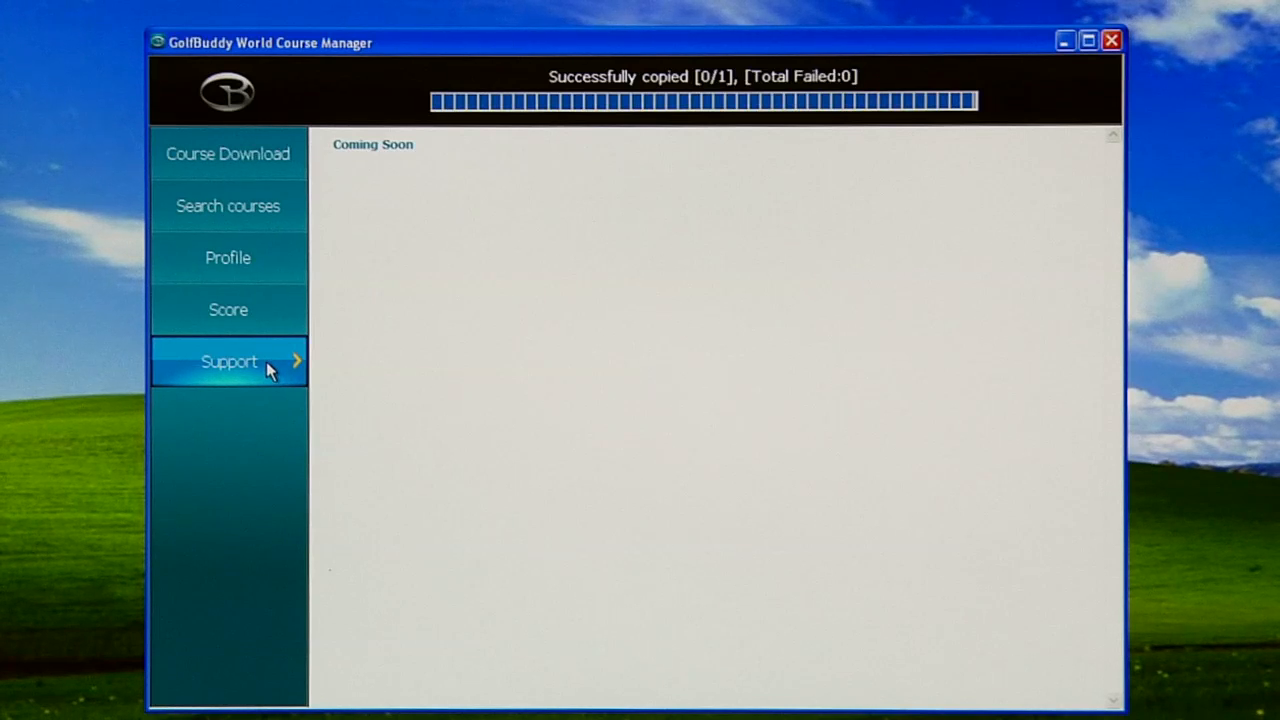
pyautogui.click(227, 153)
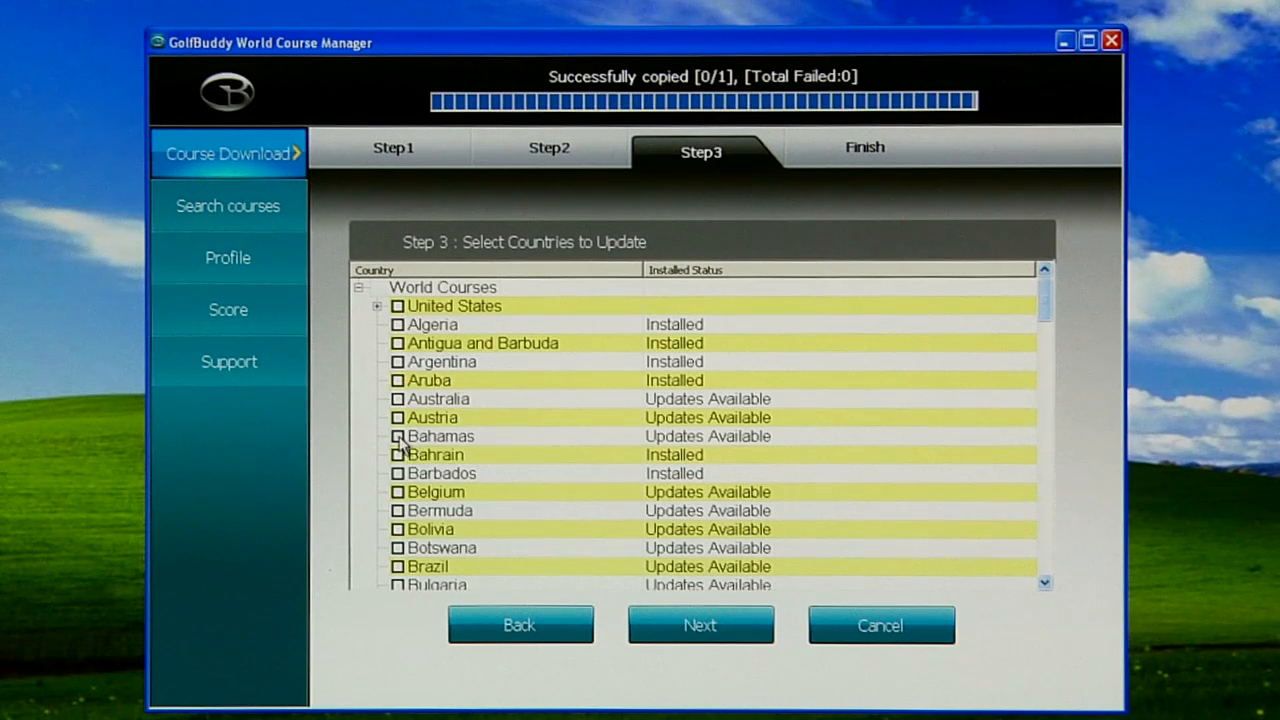
# Select Bahamas and download only its newly updated course data to the device.
pyautogui.click(397, 436)
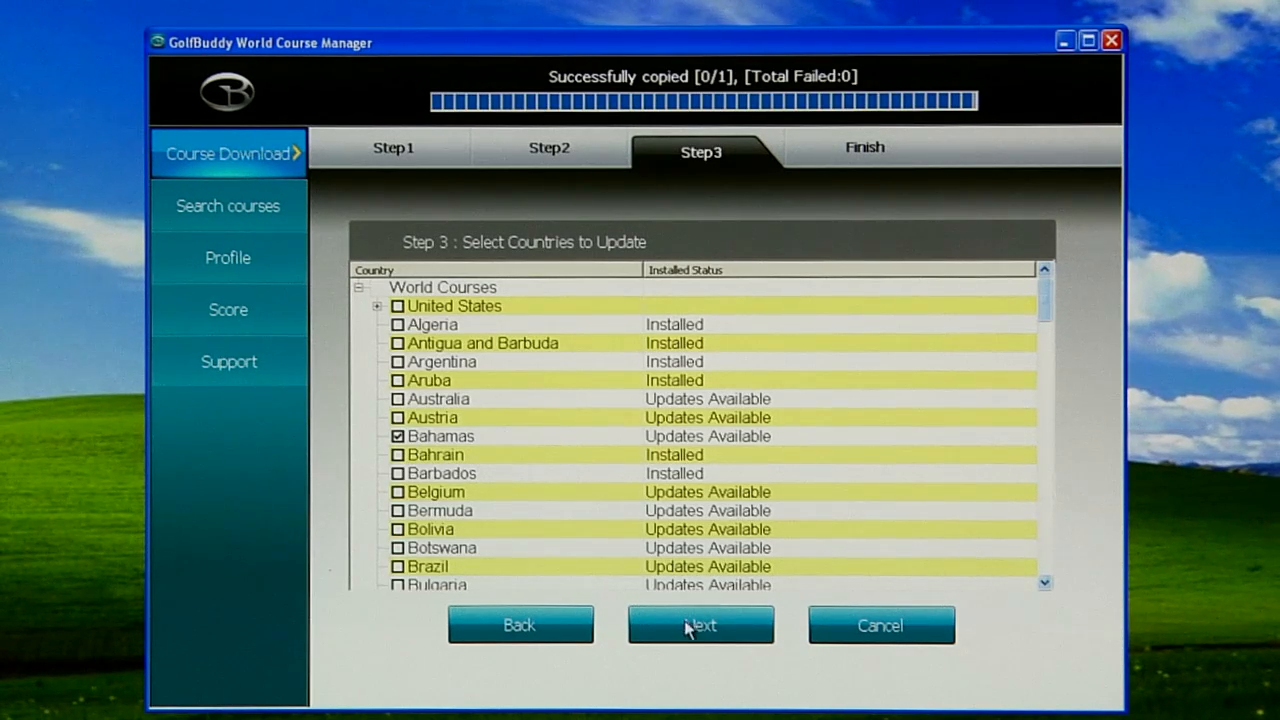
pyautogui.moveTo(465, 443)
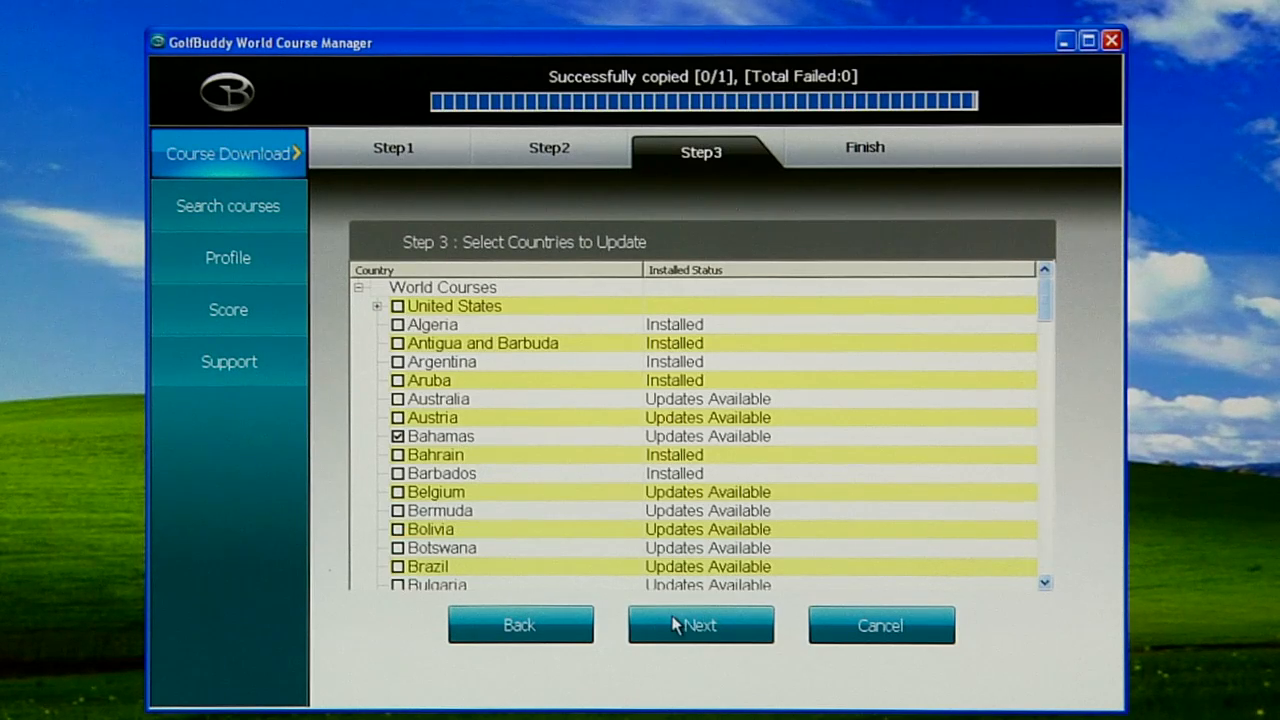
pyautogui.click(700, 625)
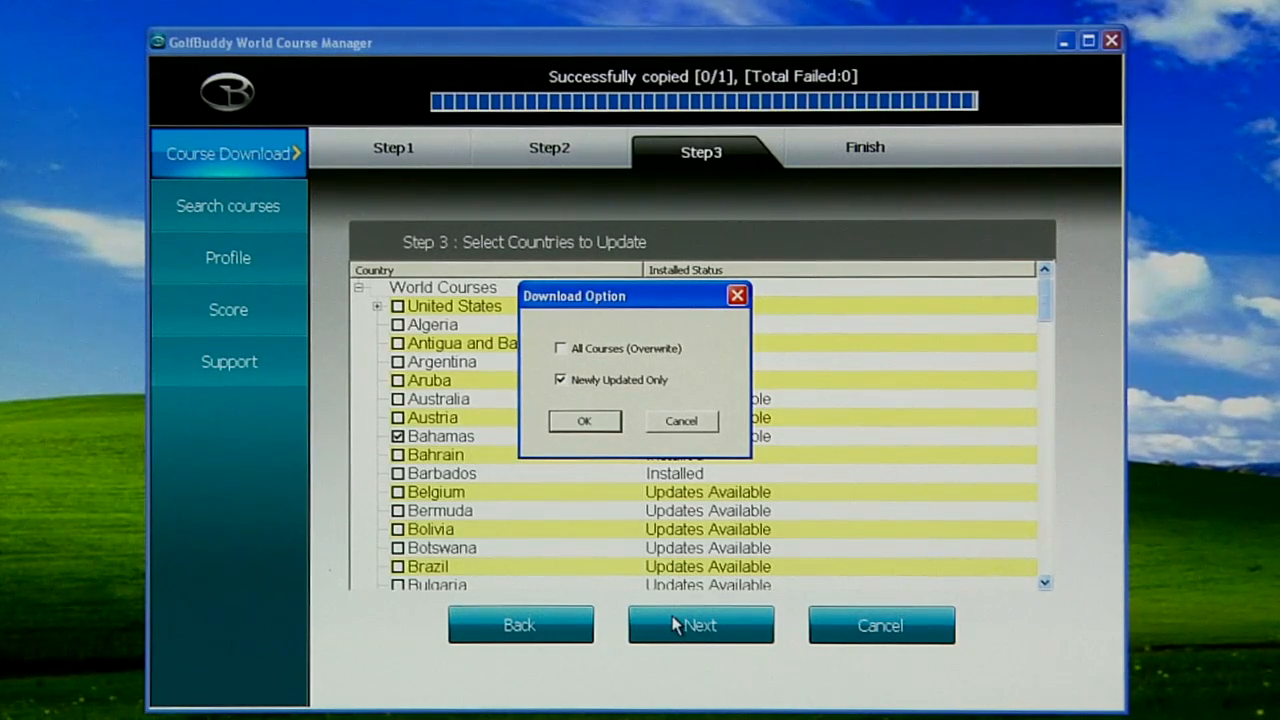
pyautogui.moveTo(637, 567)
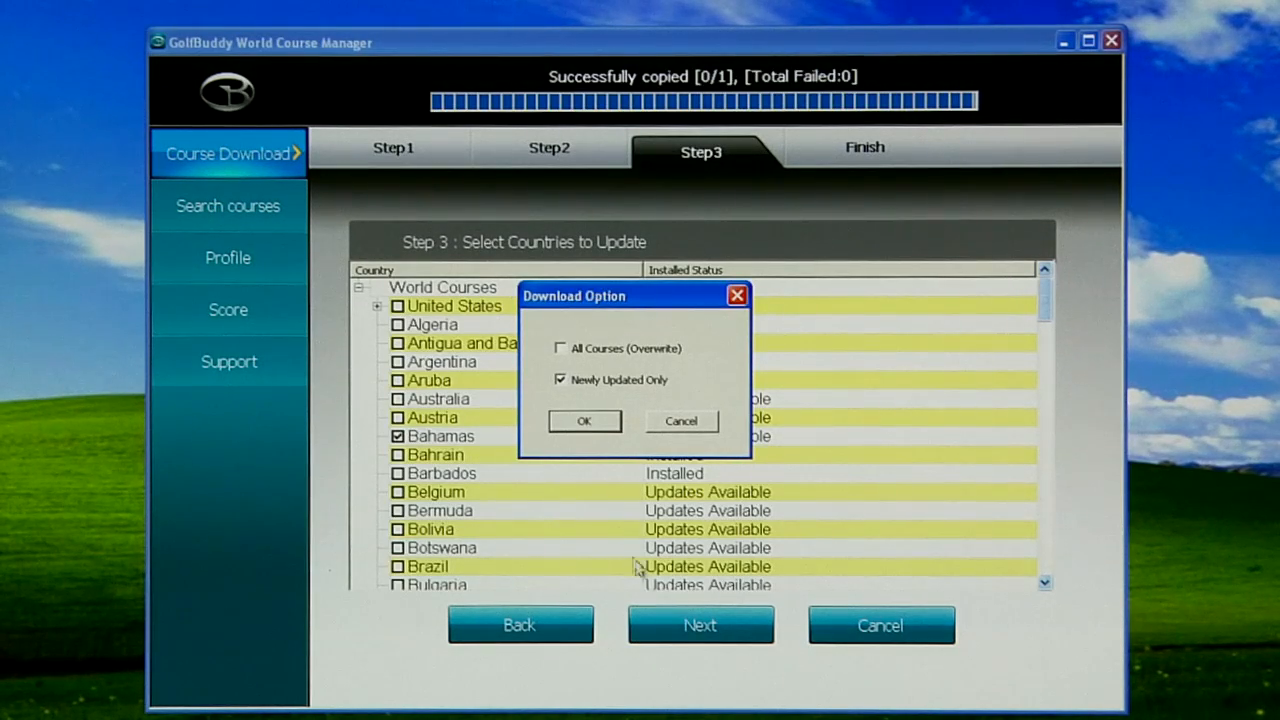
pyautogui.click(584, 421)
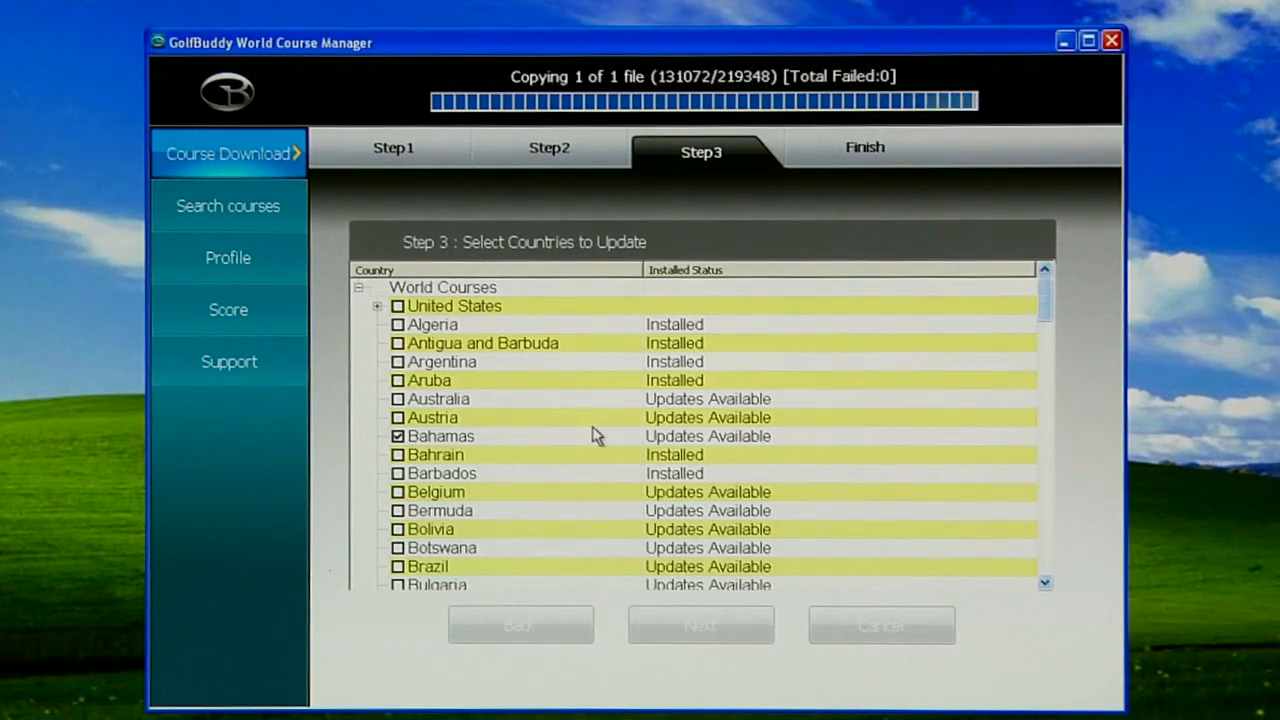